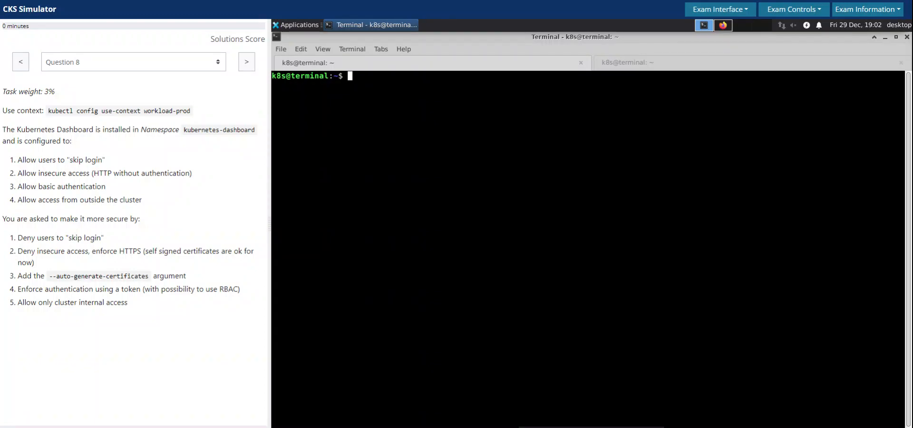
mouse_move(480, 236)
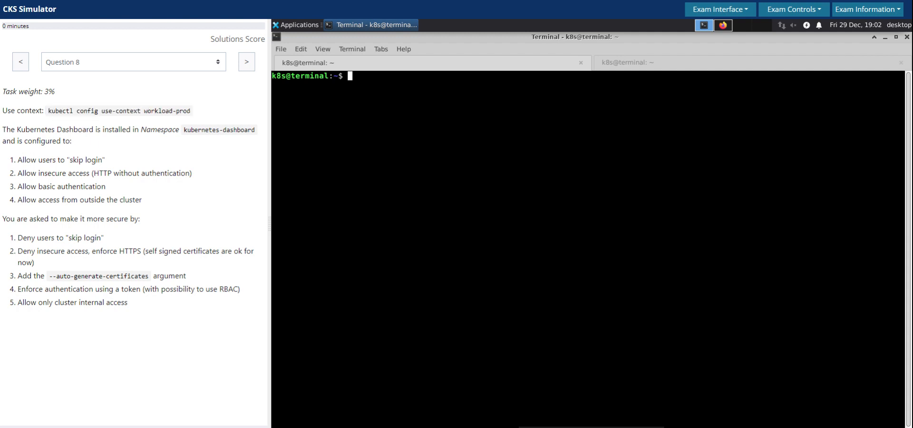
- Read through the task text, highlighting the skip-login, HTTP-without-auth and deny-insecure-access requirements
drag(6, 91, 55, 91)
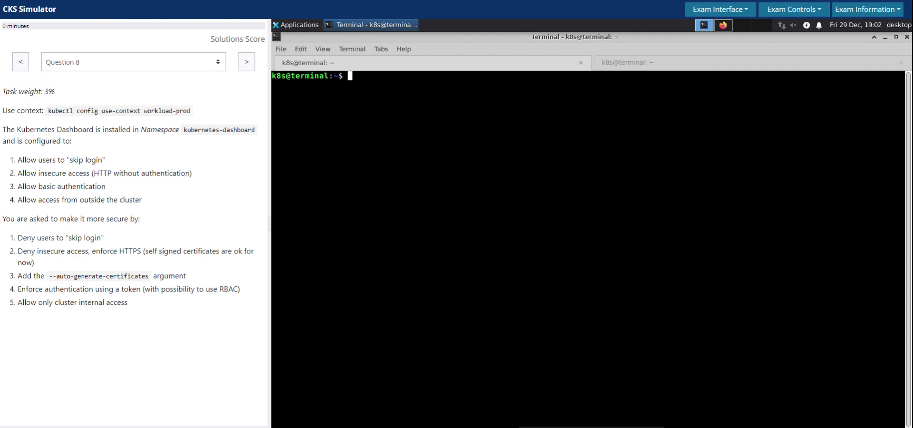
drag(4, 129, 112, 129)
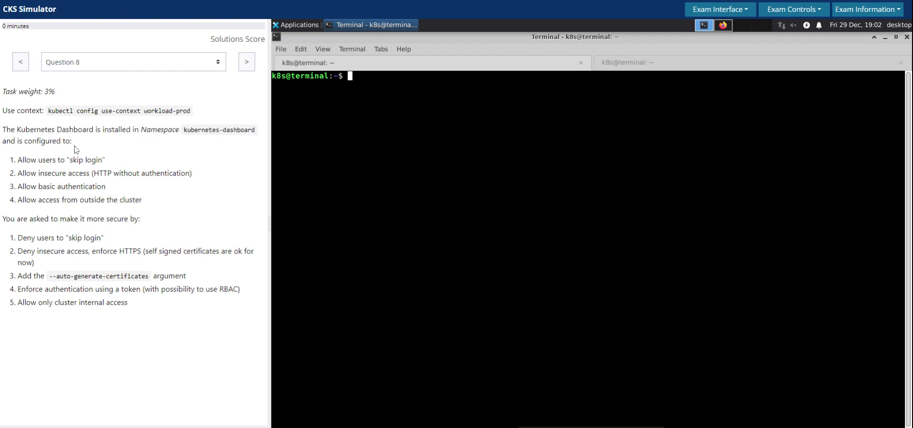
drag(22, 159, 99, 160)
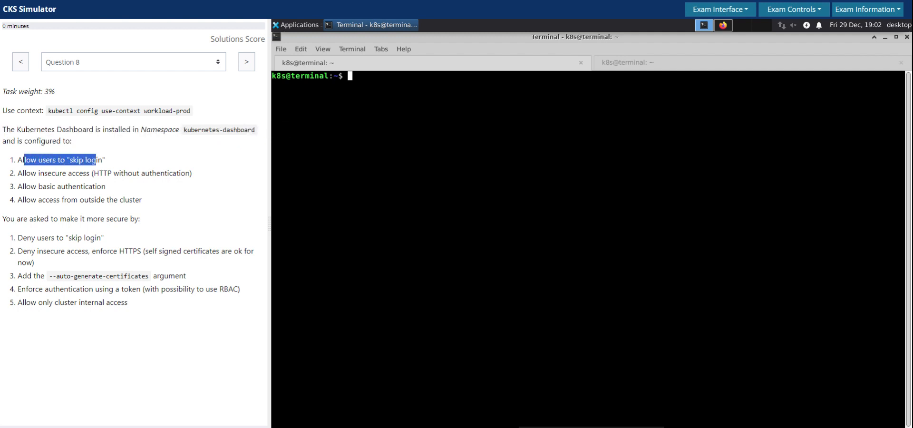
drag(18, 173, 77, 173)
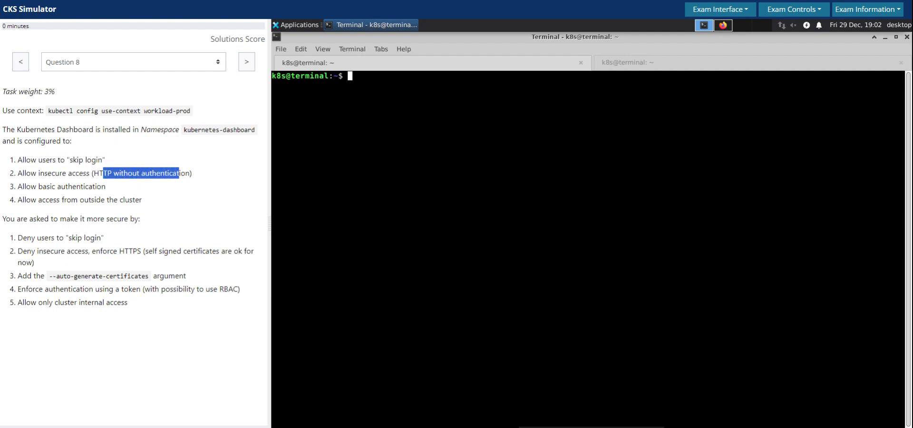
drag(26, 186, 105, 186)
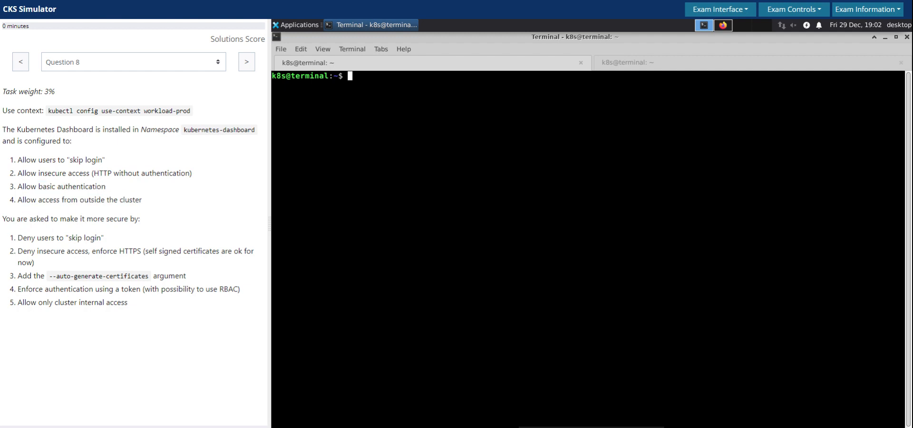
drag(9, 218, 99, 219)
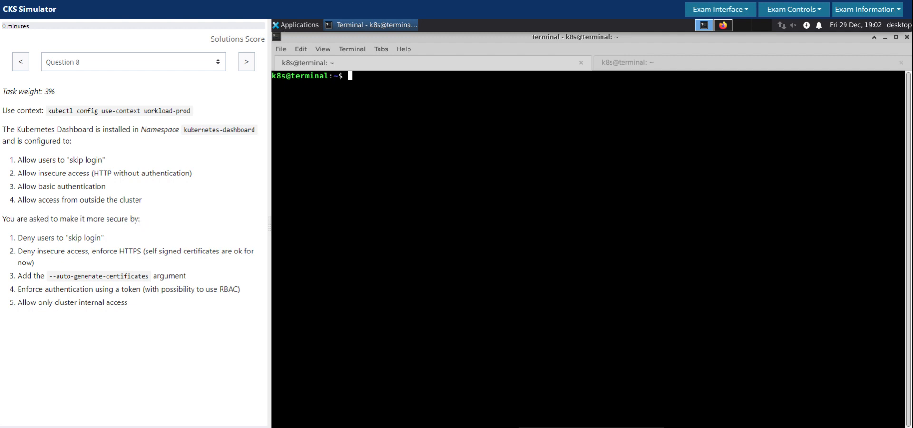
double_click(25, 251)
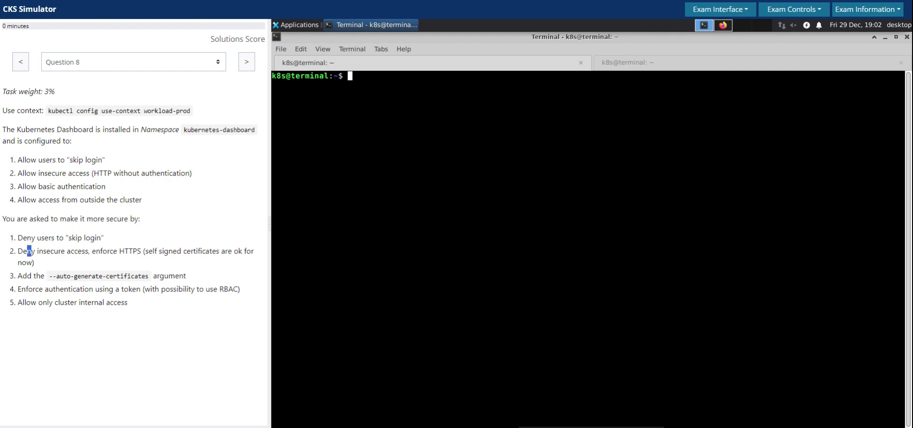
drag(27, 251, 76, 251)
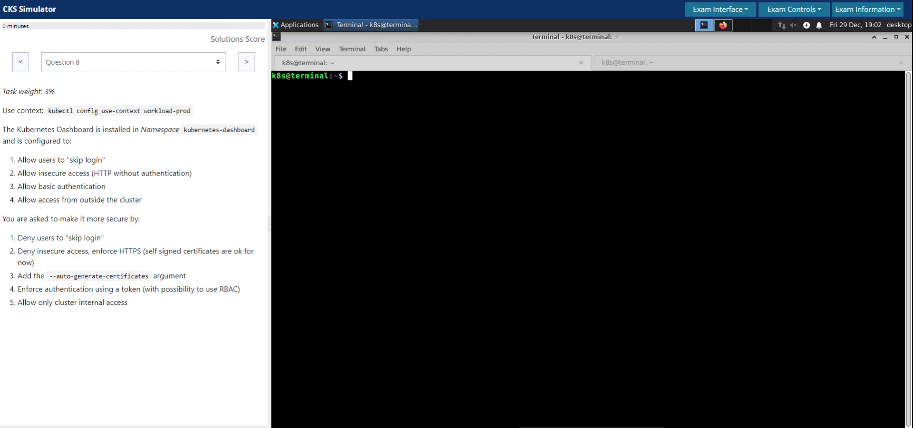
drag(33, 289, 115, 289)
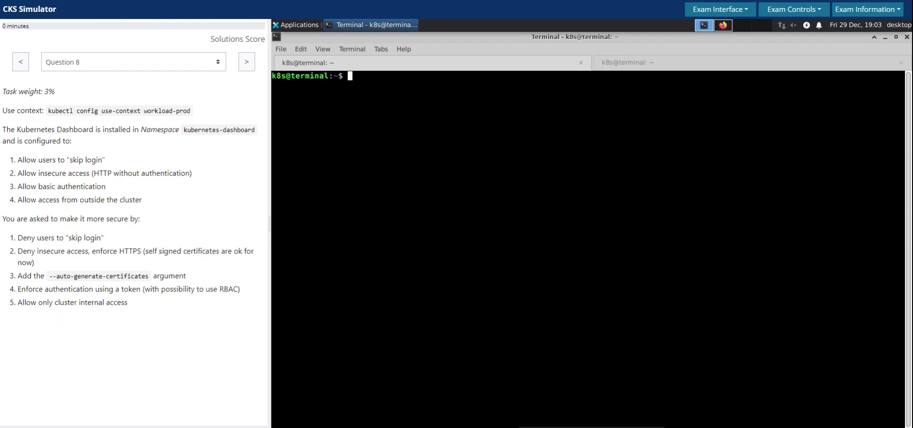
drag(25, 303, 73, 303)
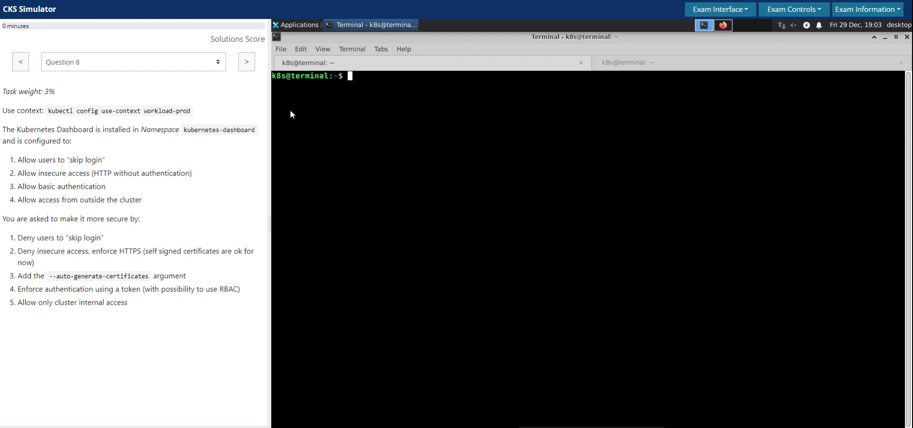
- Switch kubectl to the workload-prod context
text(kubectl config use-context workload-prod)
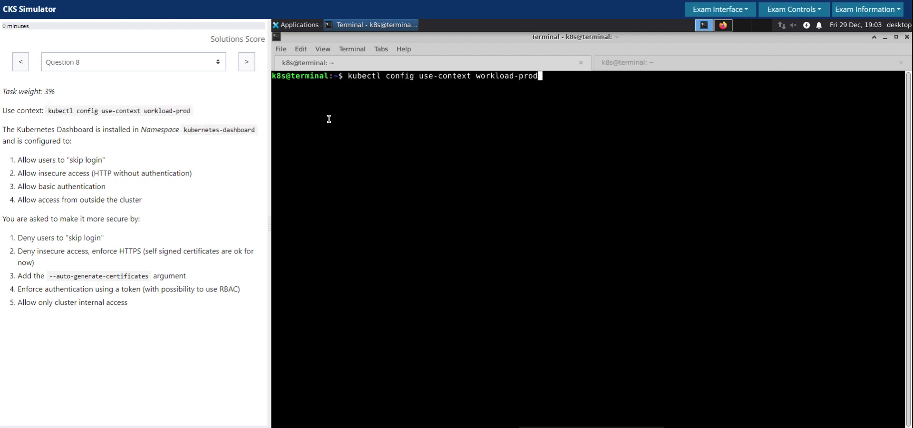
key(Return)
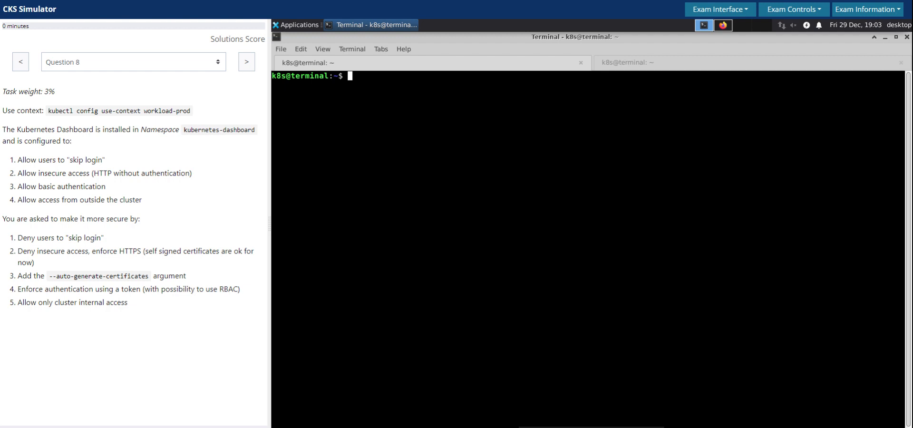
mouse_move(484, 222)
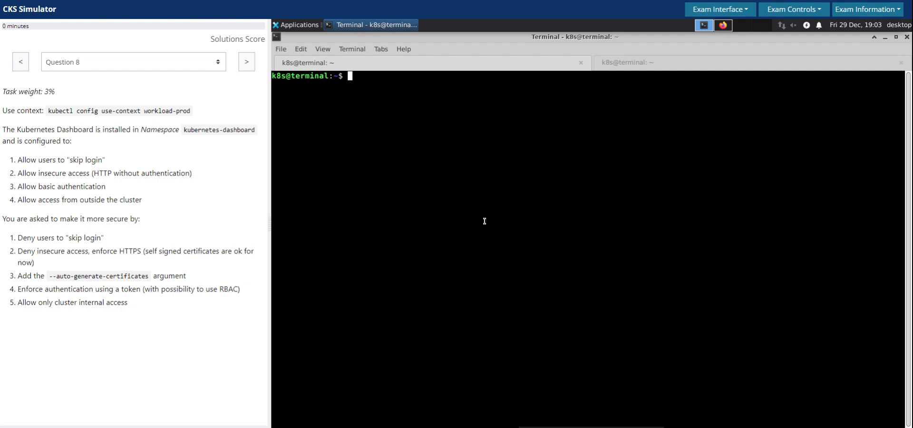
- List pods, services and deployments in kubernetes-dashboard and highlight the NodePort dashboard service
text(k -n)
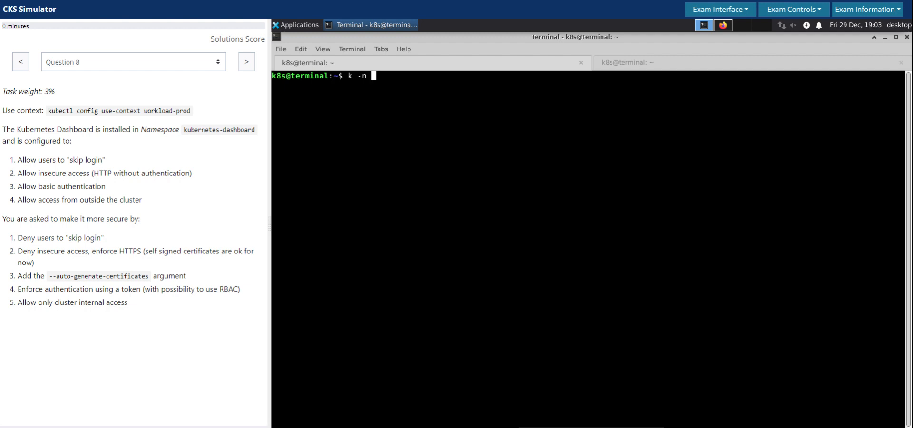
text(kuber)
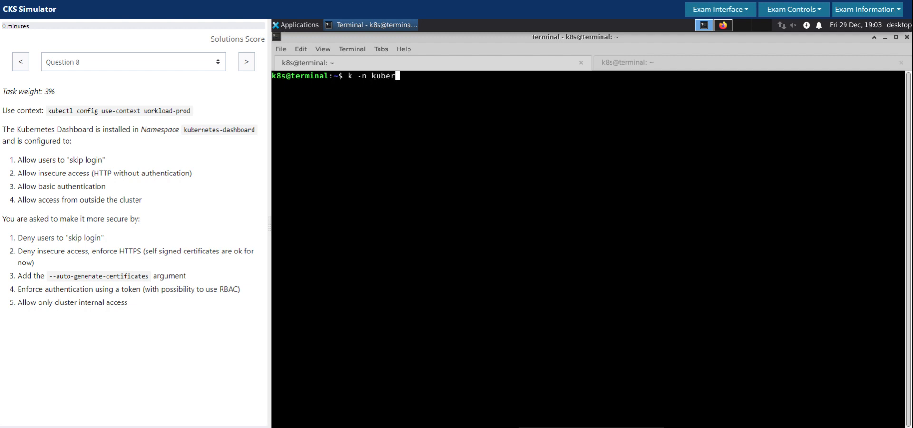
text(netes-dashboard)
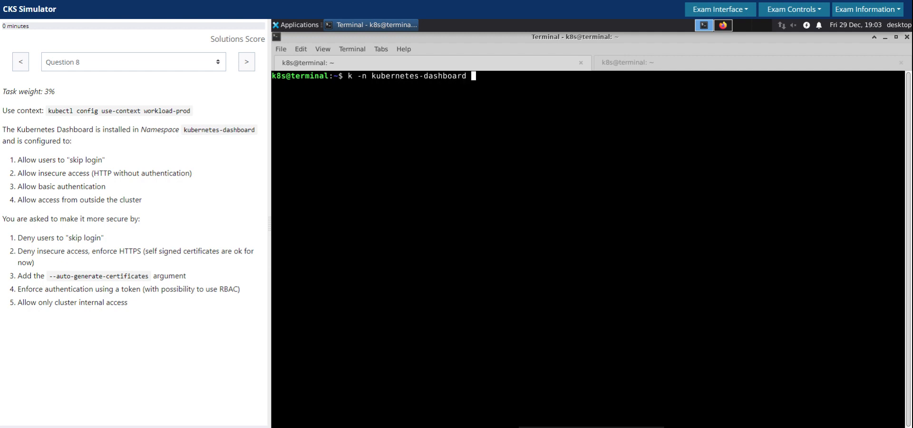
text(get pods)
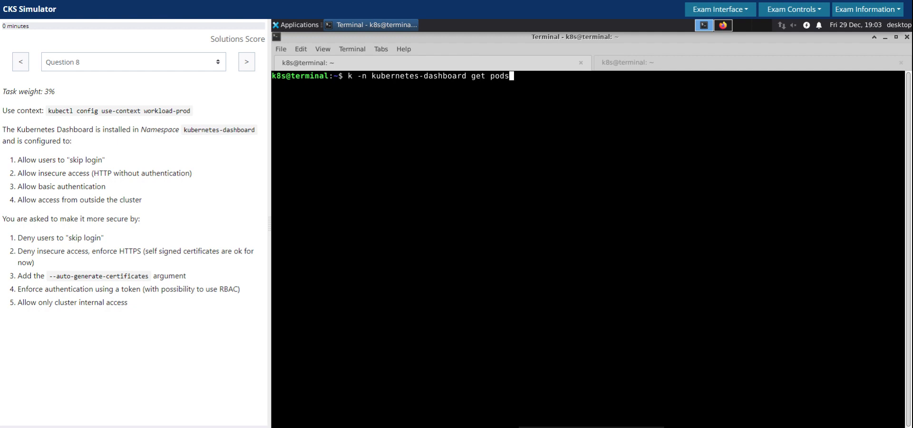
text(,svc,deployments.apps)
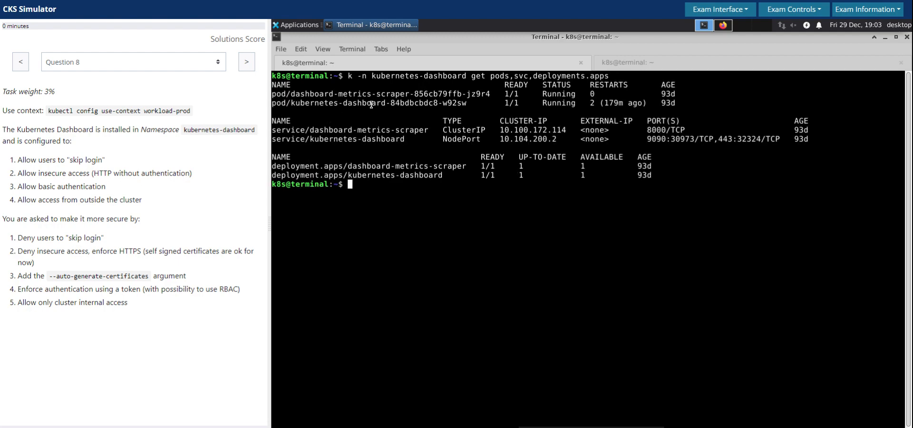
double_click(338, 139)
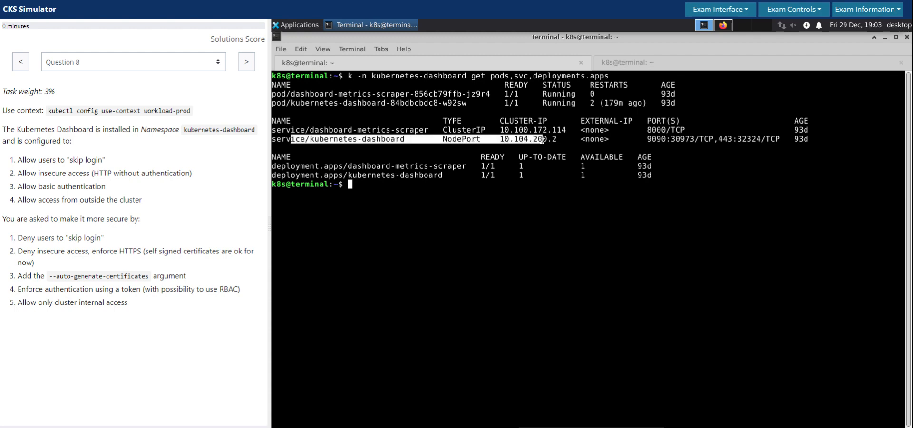
mouse_move(191, 172)
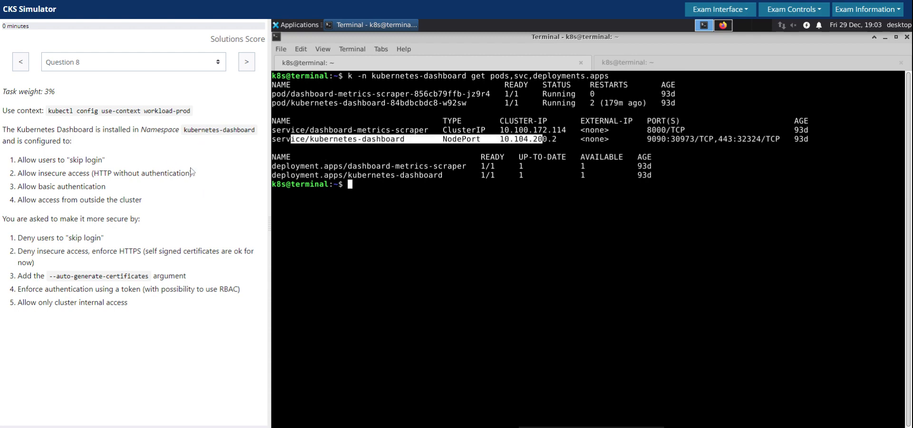
mouse_move(394, 144)
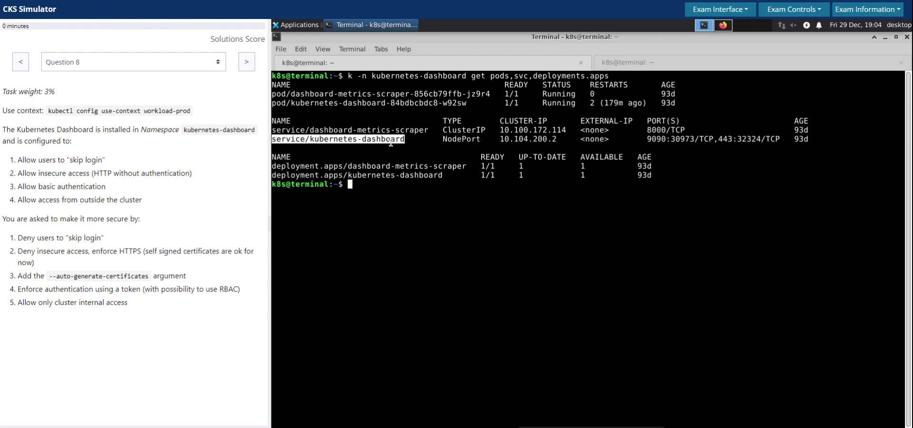
mouse_move(461, 139)
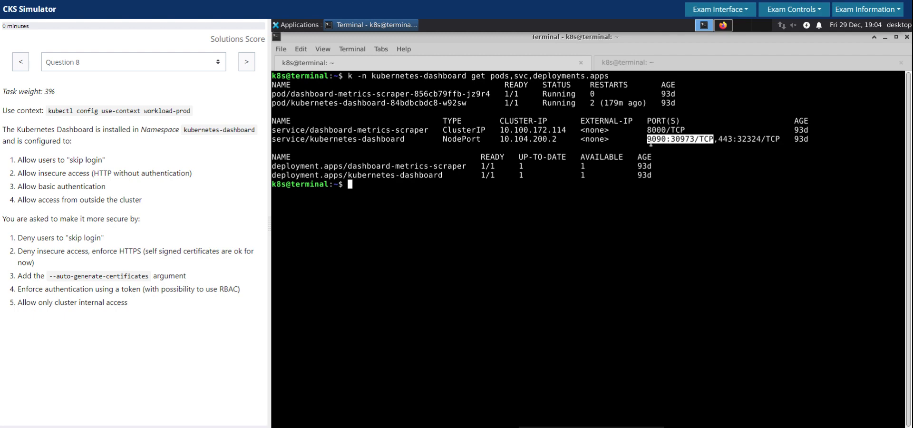
mouse_move(688, 143)
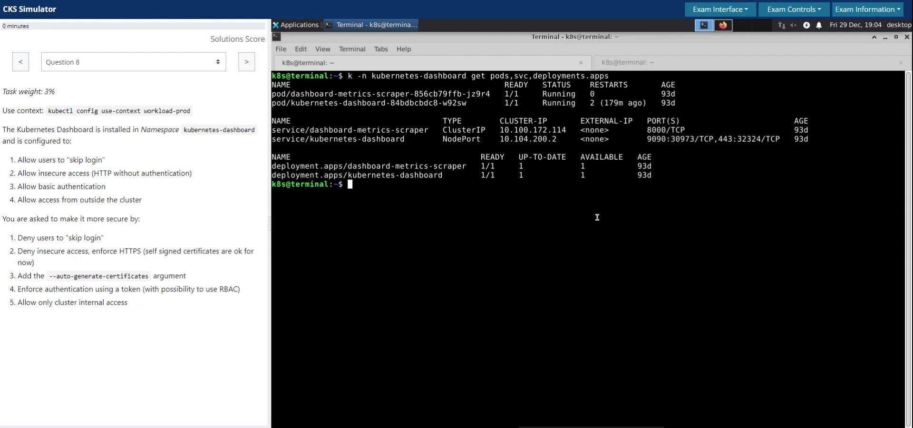
mouse_move(749, 192)
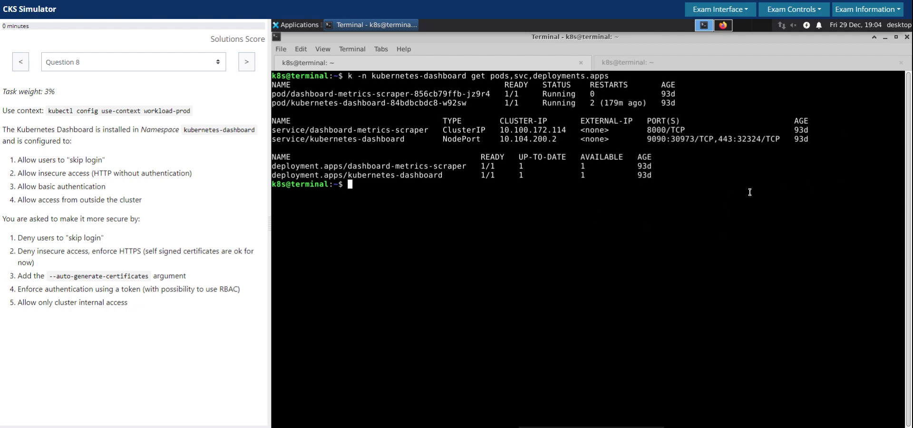
double_click(667, 138)
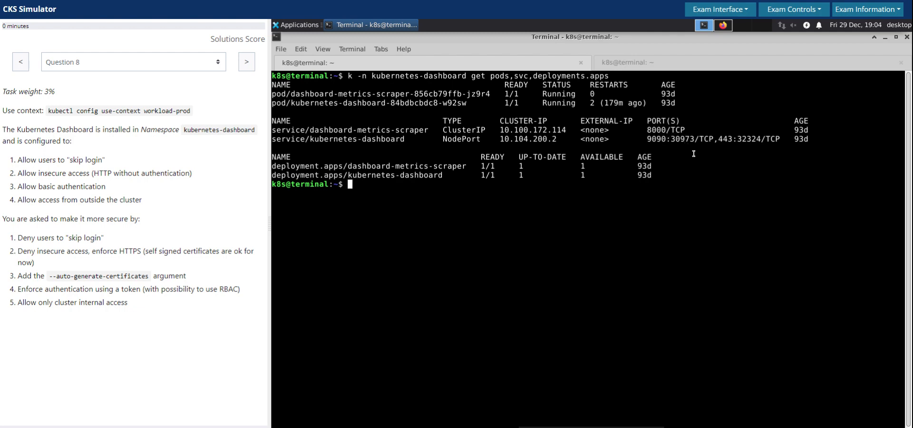
mouse_move(622, 177)
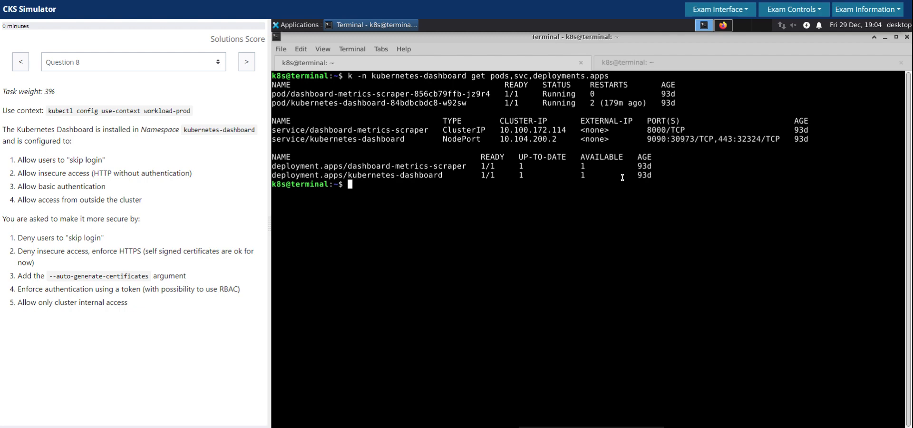
mouse_move(578, 185)
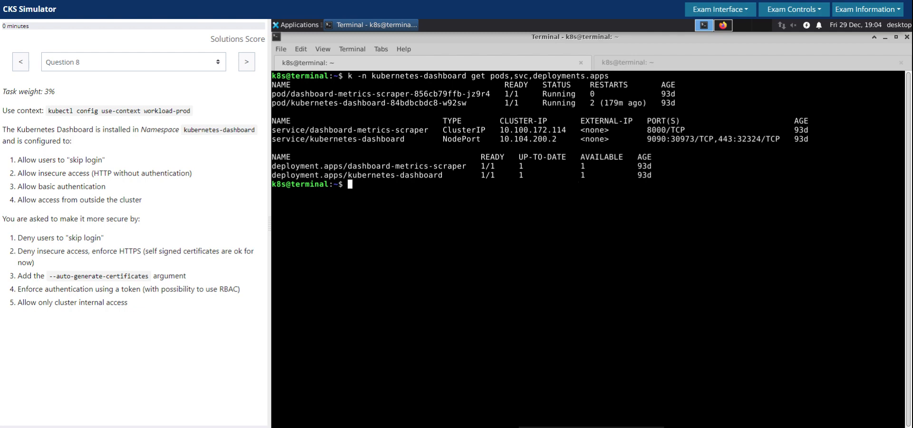
- List the nodes with wide output and copy cluster1-node1's internal IP 192.168.100.12
text(k get)
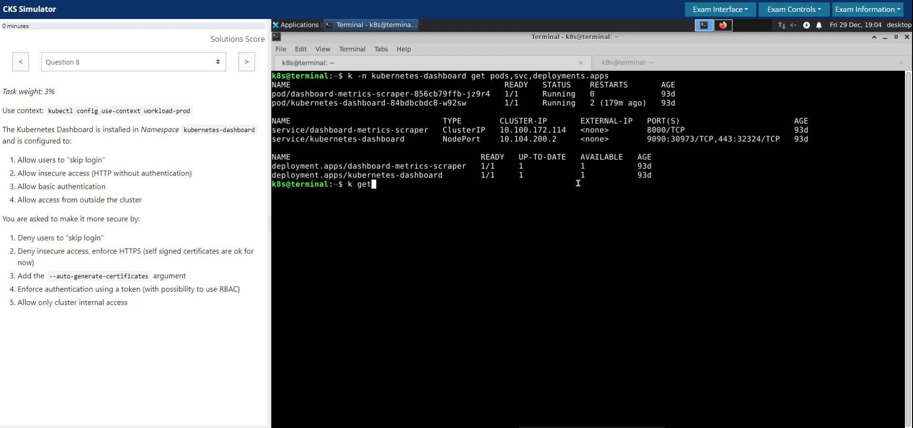
text(nodes -o wide)
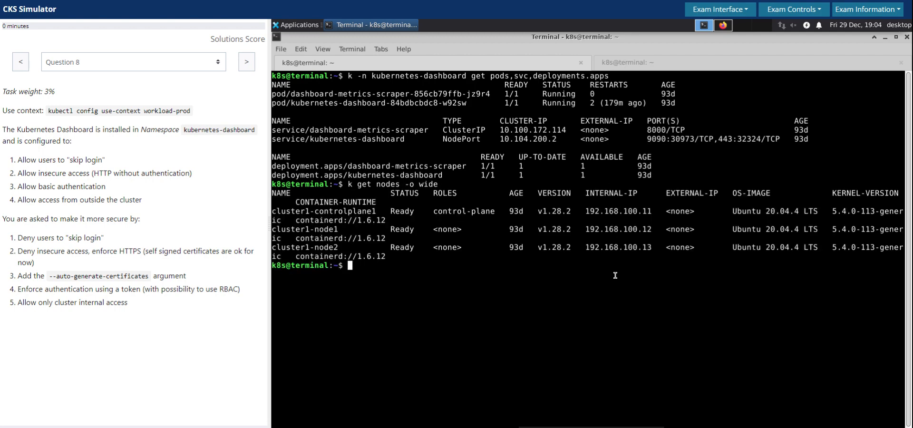
right_click(618, 229)
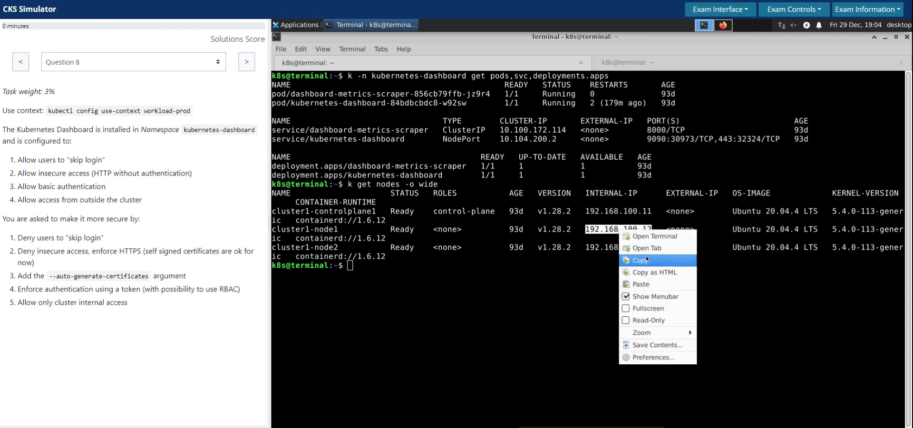
text(curl h)
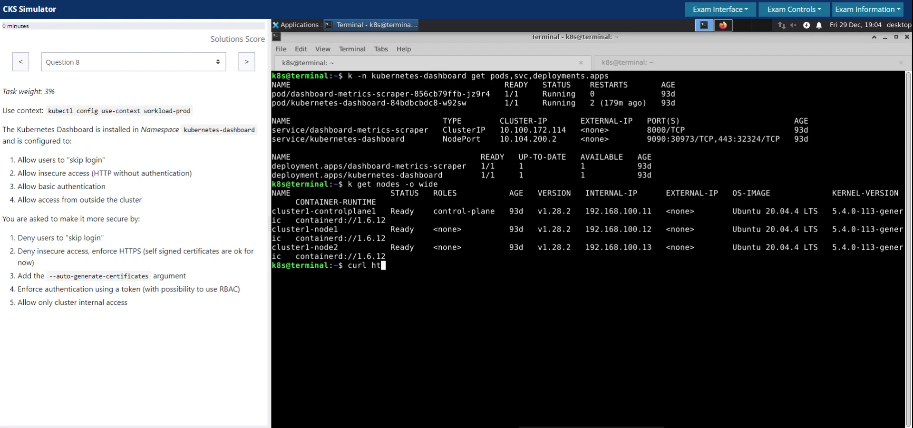
text(tp://)
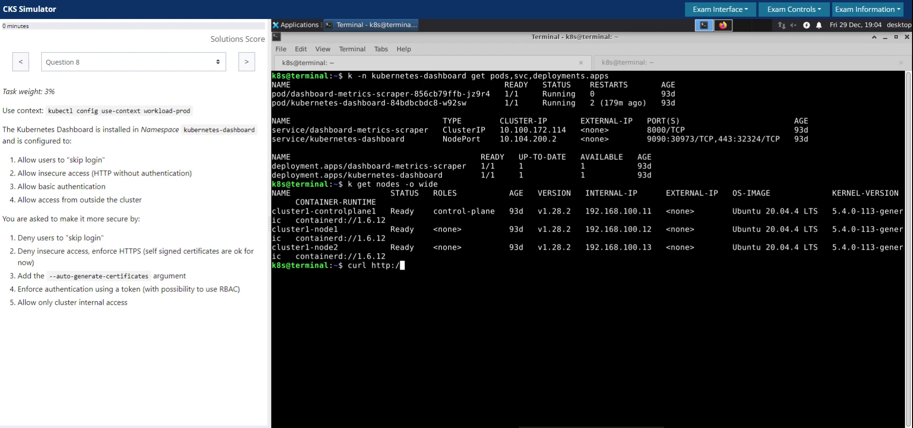
text(/192.168.100.12)
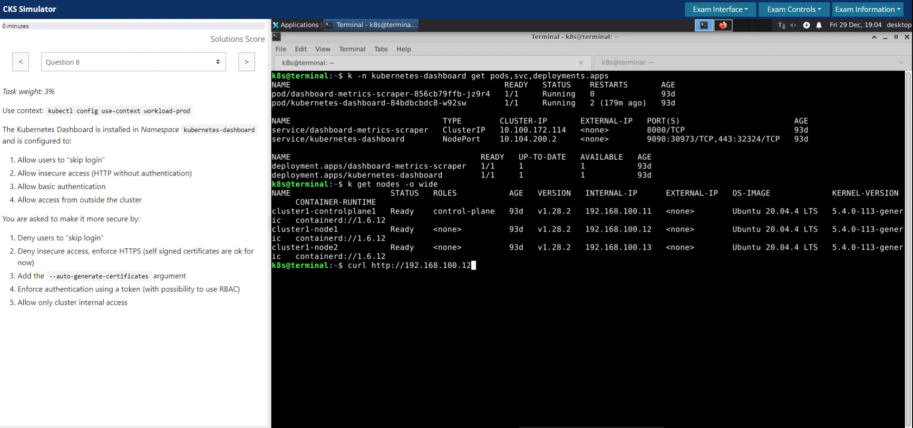
text(:)
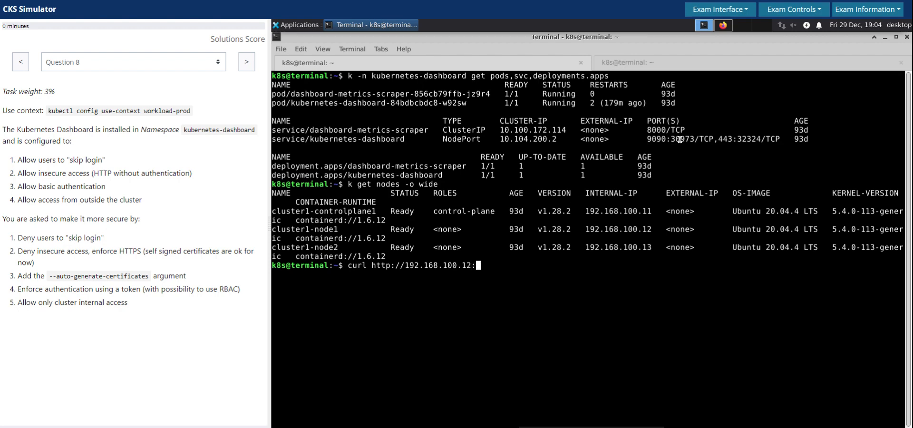
double_click(681, 139)
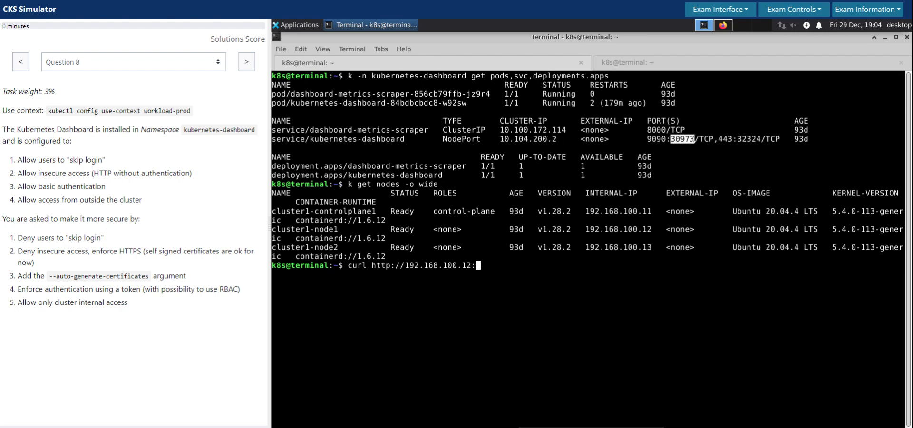
right_click(692, 174)
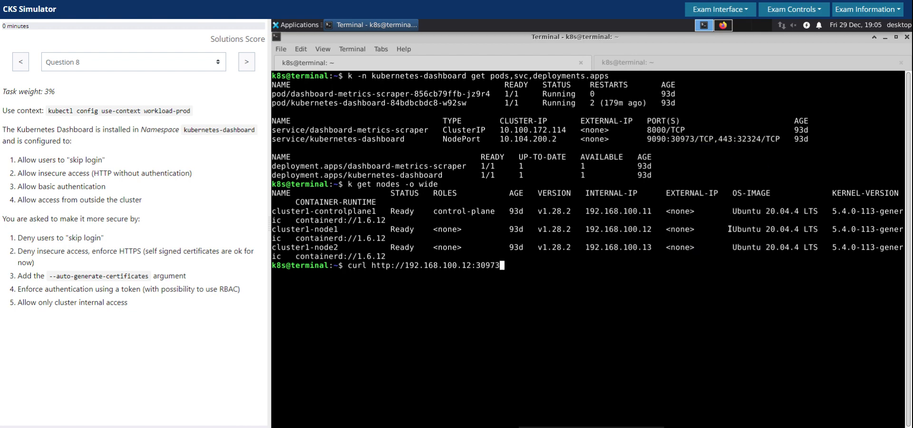
key(Return)
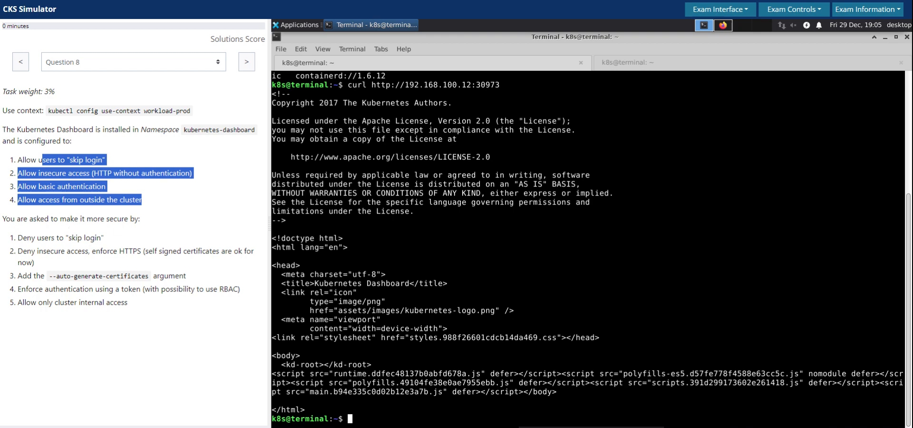
mouse_move(618, 206)
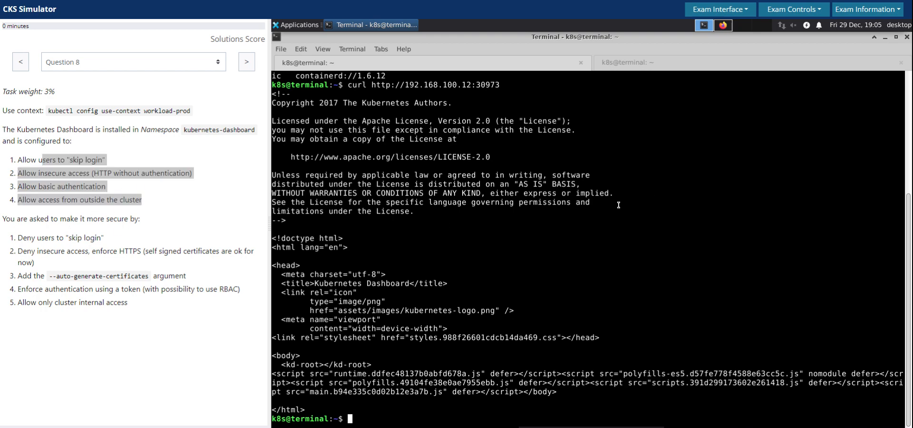
text(clear)
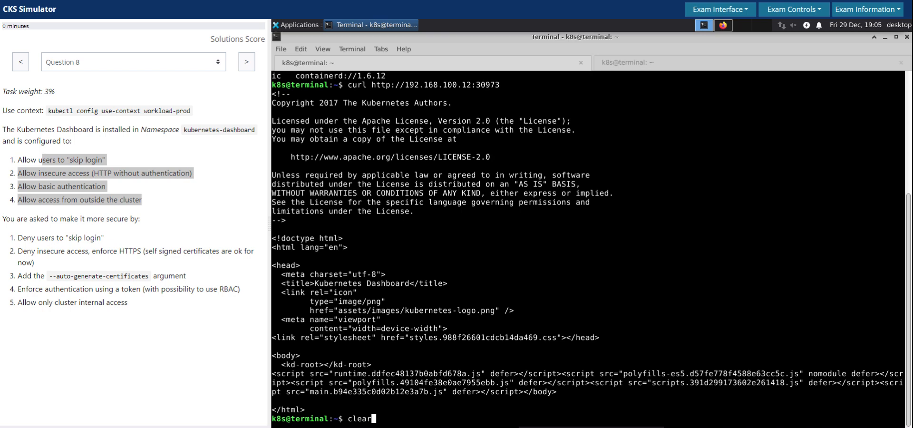
- Clear the screen and edit the kubernetes-dashboard deployment in the kubernetes-dashboard namespace
key(Return)
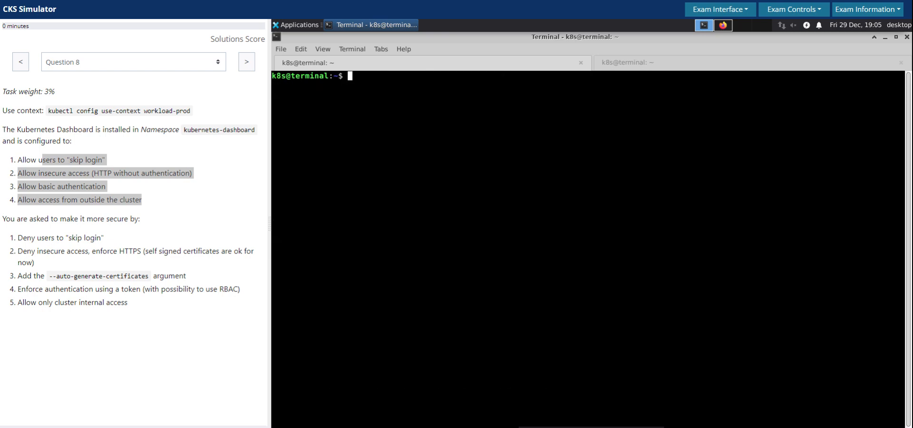
mouse_move(625, 173)
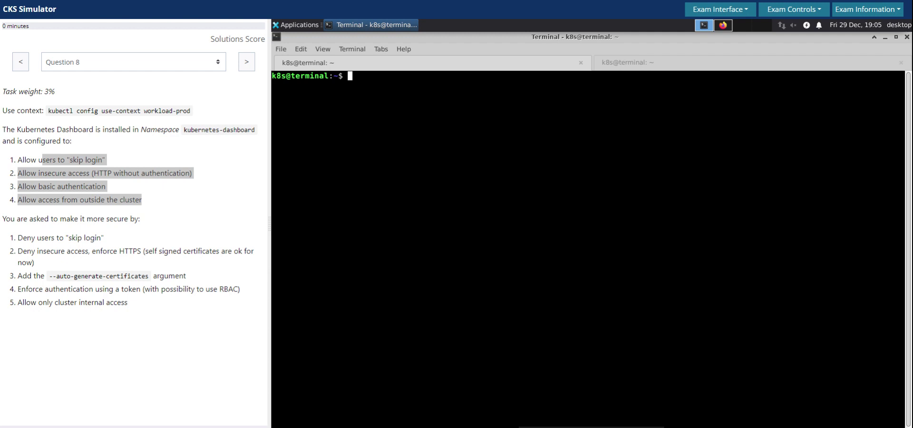
text(k)
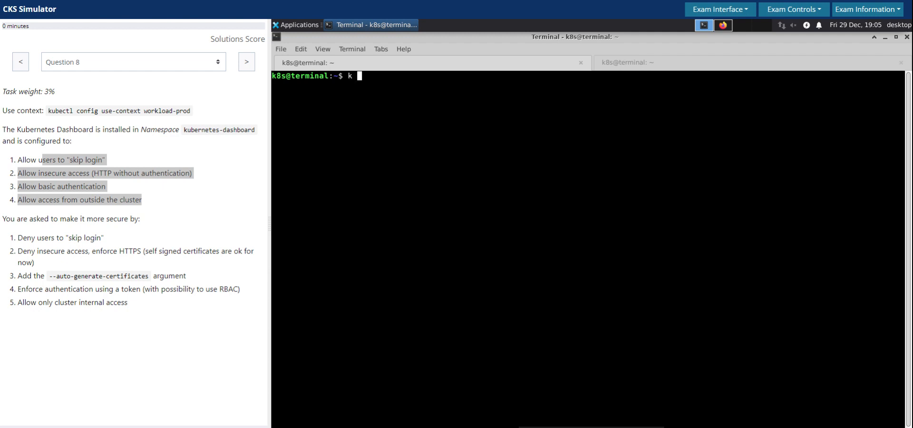
text(-n)
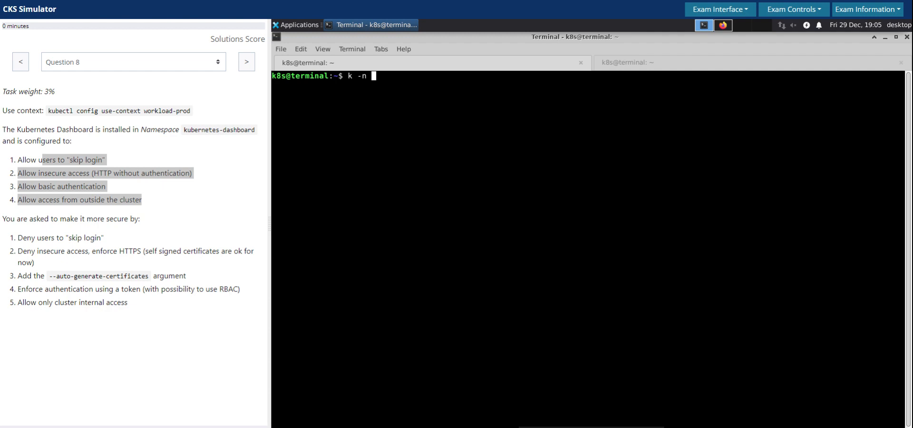
text(kuberne)
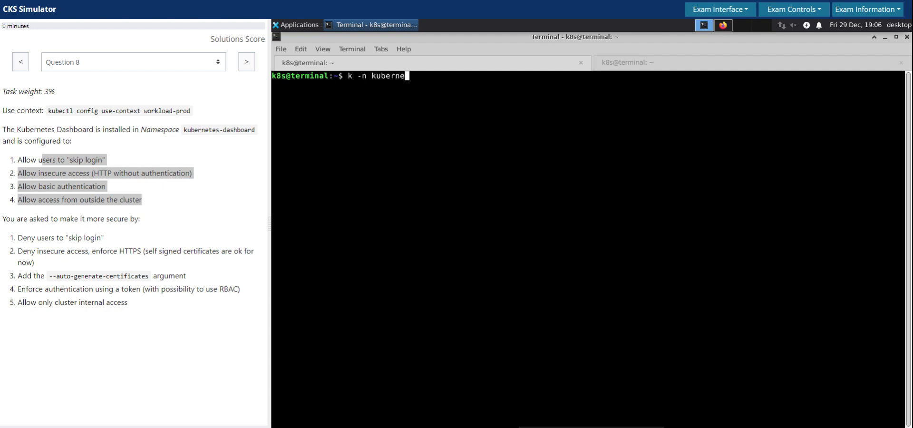
text(tes-dashboard)
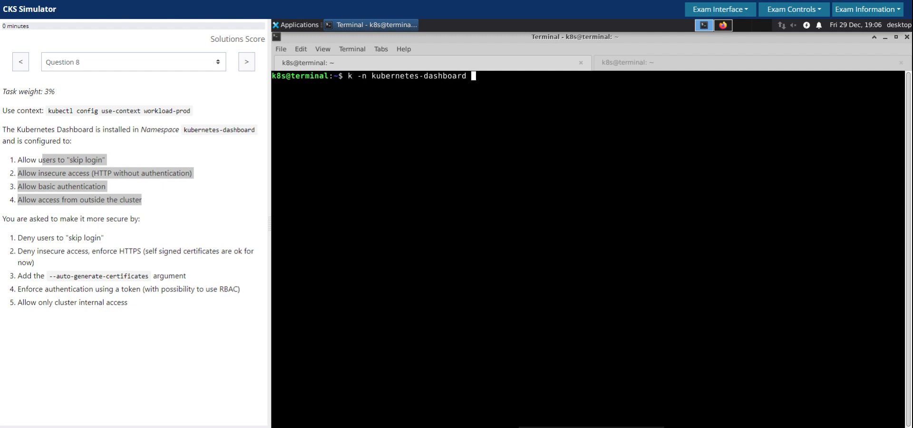
text(edit deployments.apps)
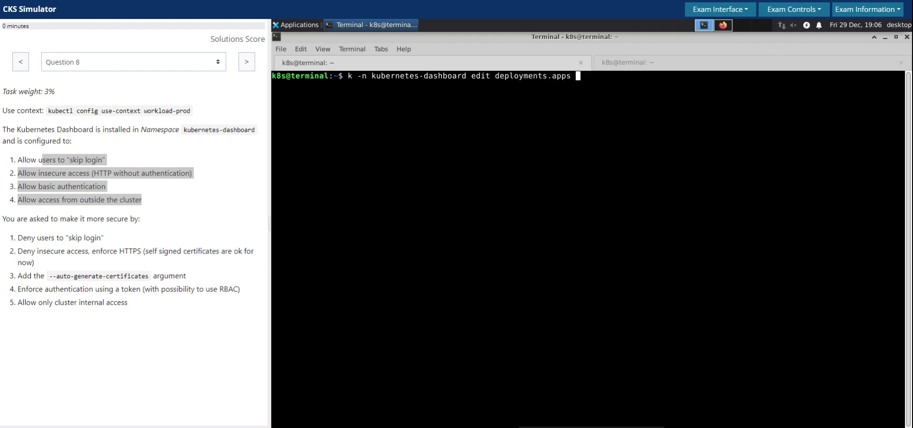
text(kubernetes-dashboard)
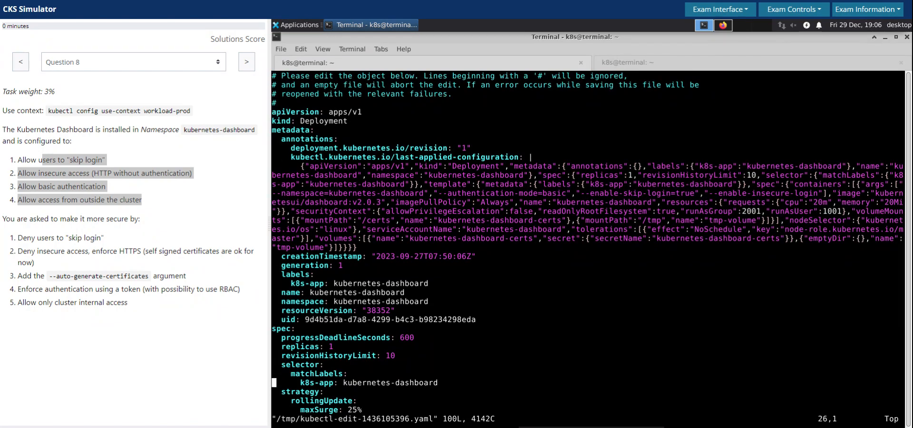
- Drop the --enable-skip-login and --enable-insecure-login args, leaving namespace and authentication-mode=basic
scroll(down, 3)
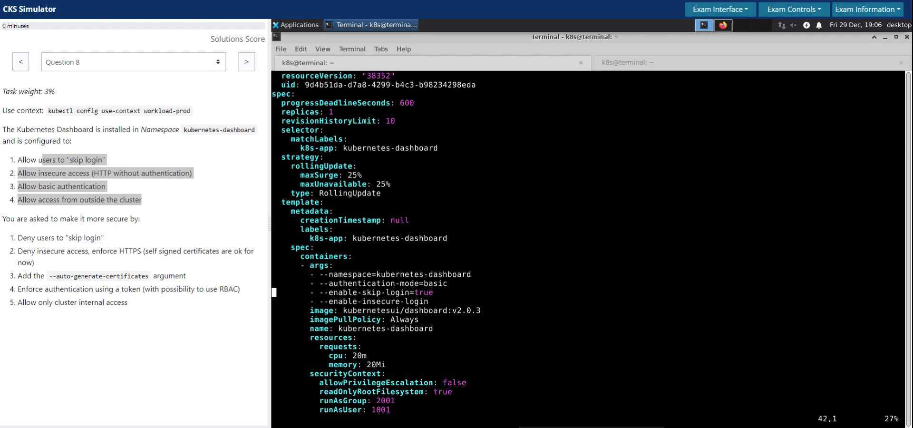
mouse_move(521, 259)
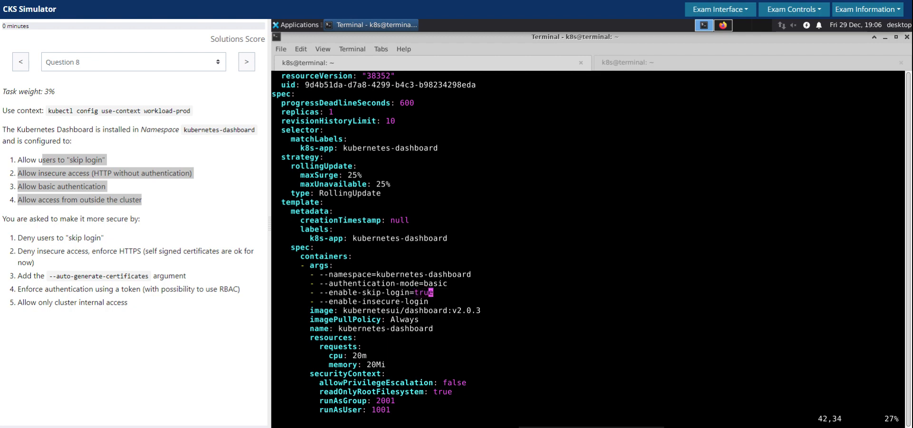
key(i)
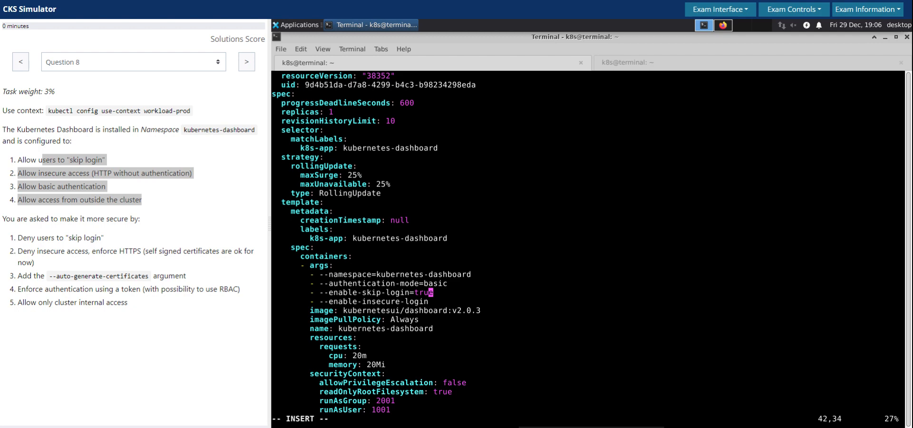
text(false)
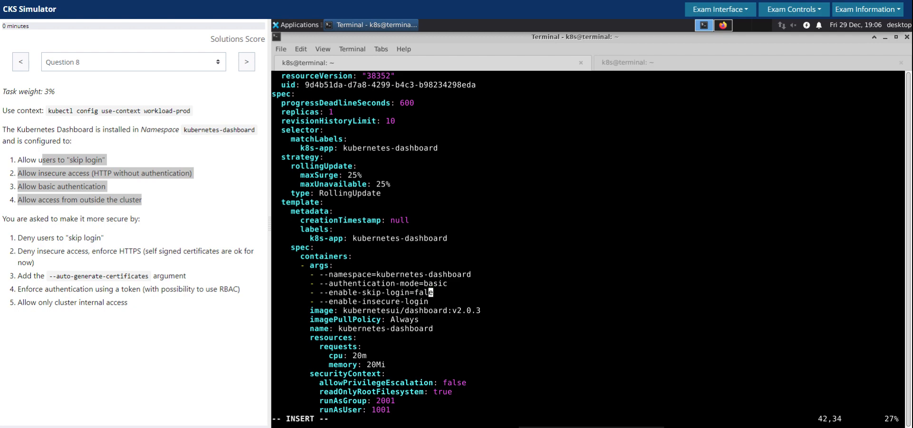
text(e)
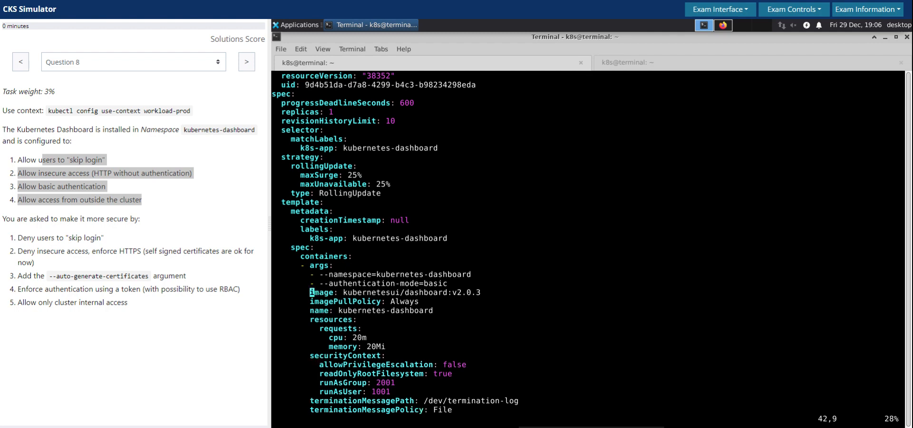
key(i)
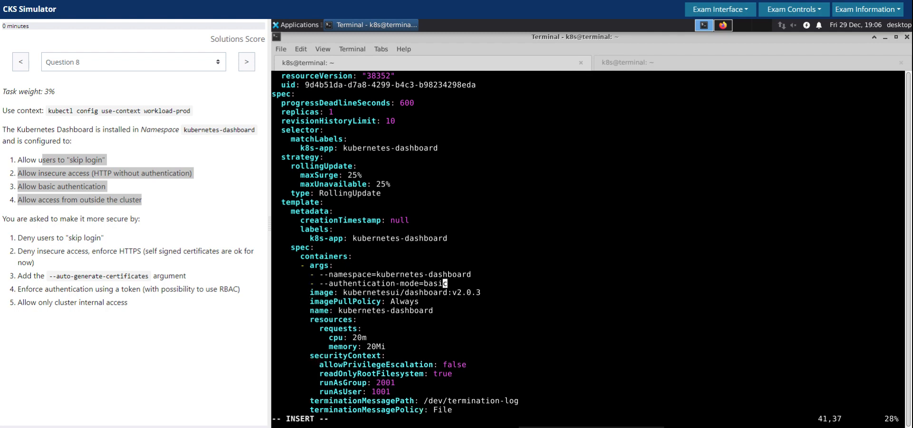
key(Right)
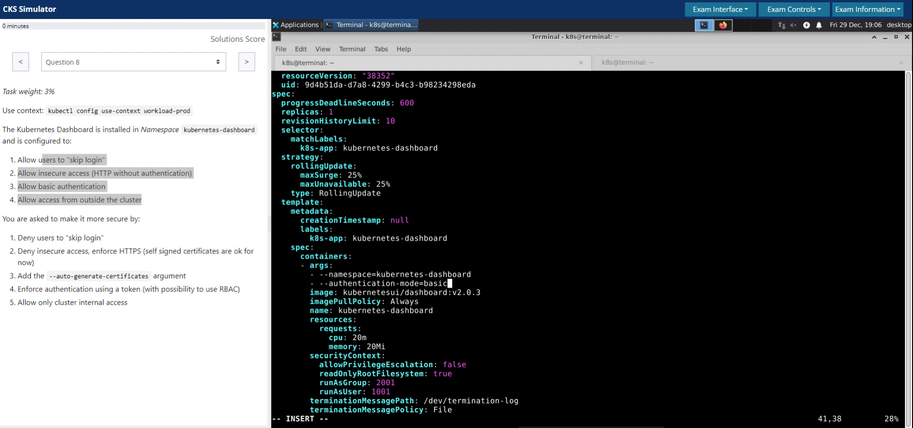
mouse_move(432, 298)
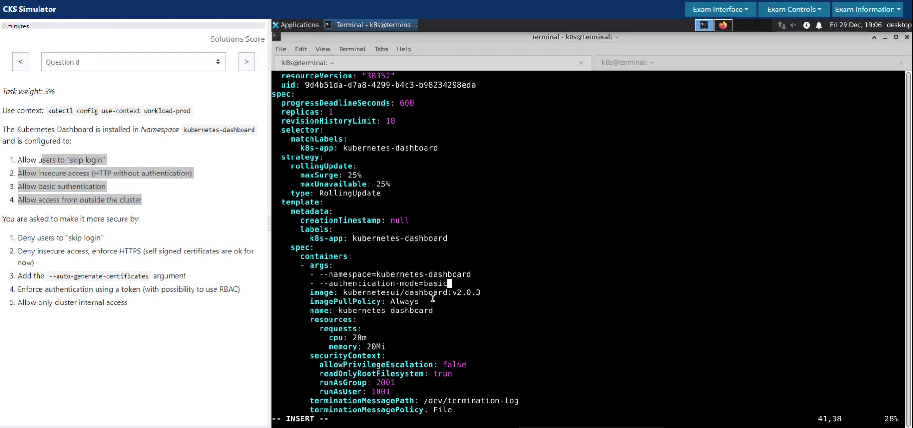
mouse_move(428, 301)
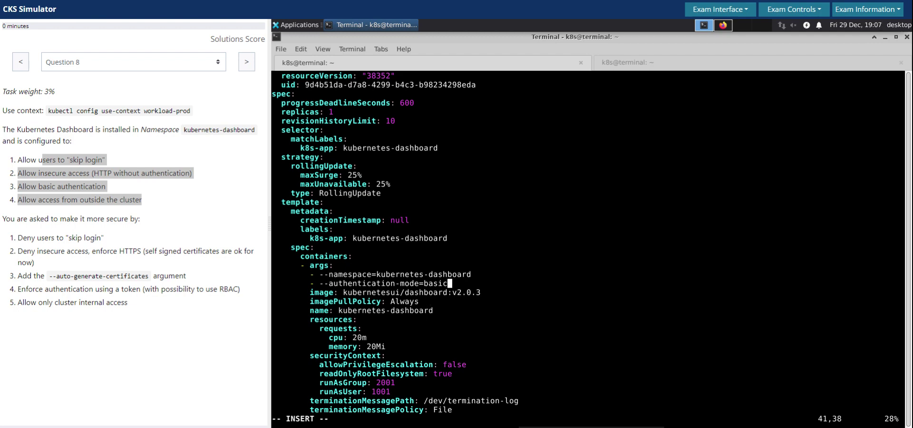
mouse_move(428, 303)
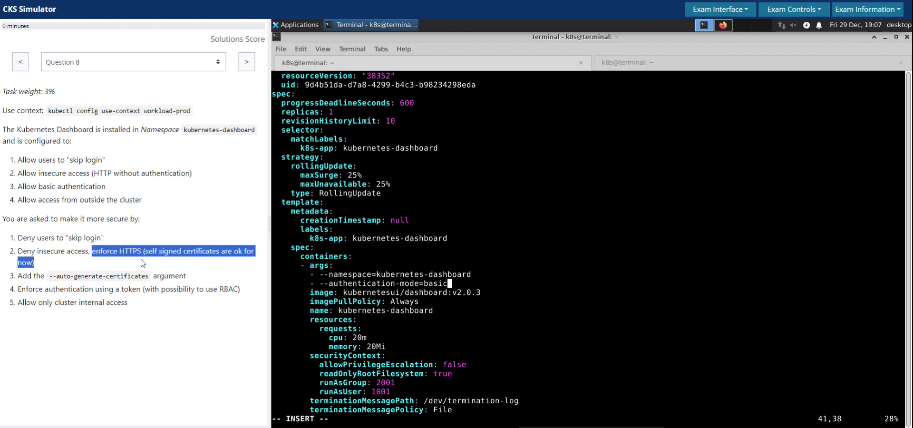
- Add '- --auto-generate-certificates' to the container args, then search for 'mode'
double_click(95, 276)
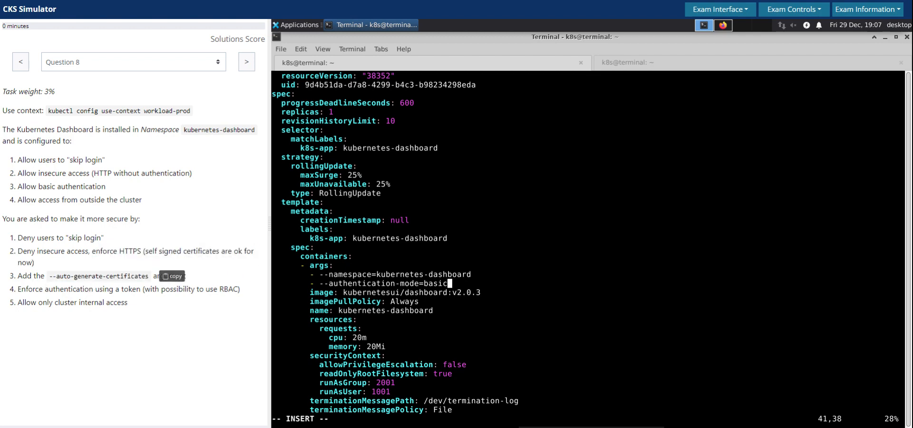
double_click(101, 276)
text(- )
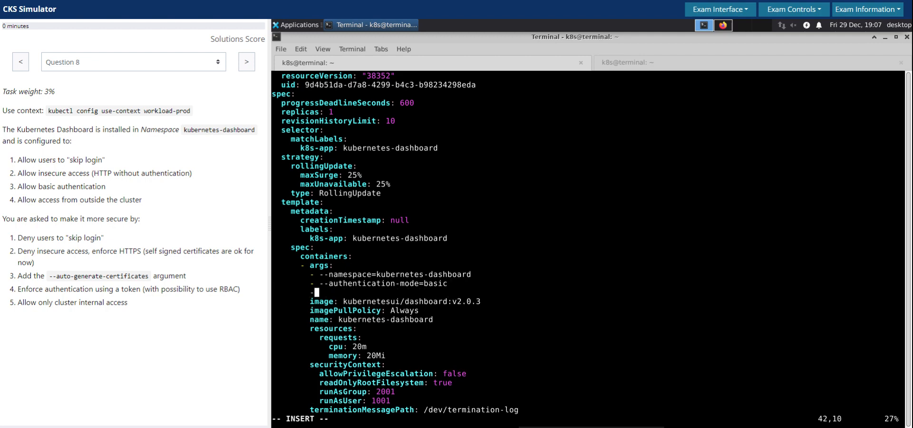
text(--auto-generate-certificates)
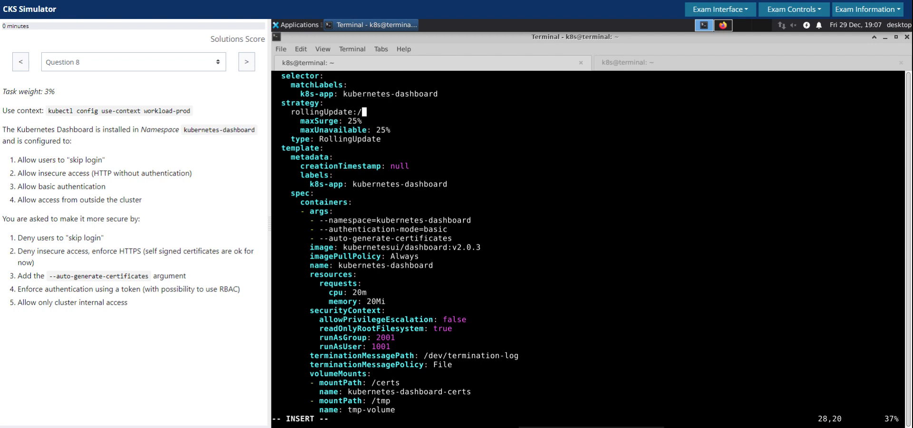
text(/mode)
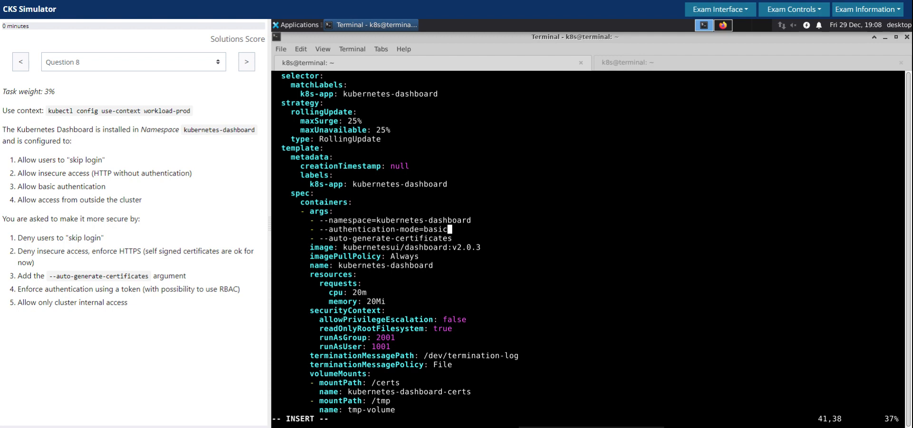
- Remove the --authentication-mode=basic argument and save the deployment with :wq
key(BackSpace)
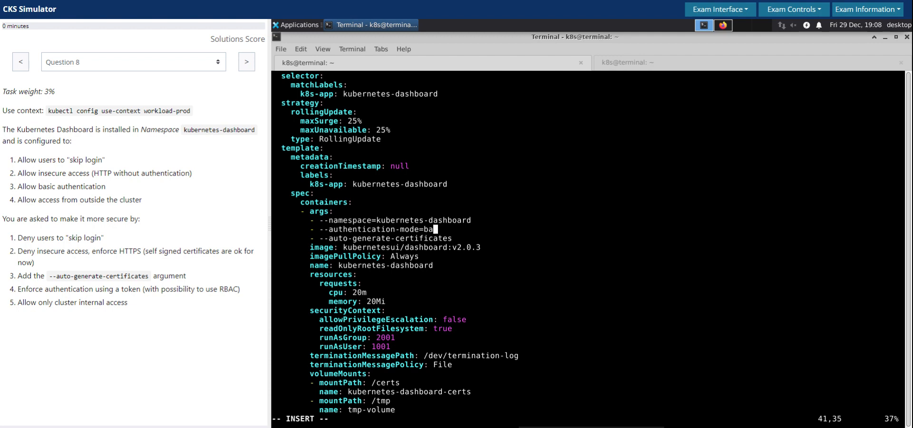
text(toekn,)
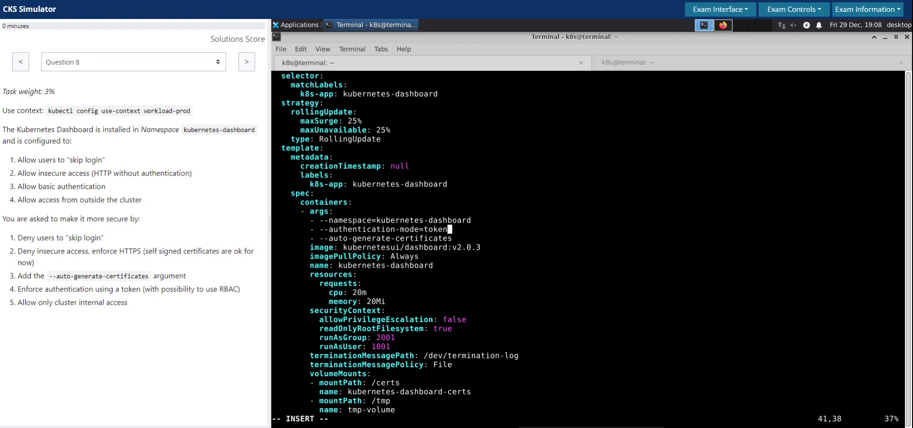
text(,)
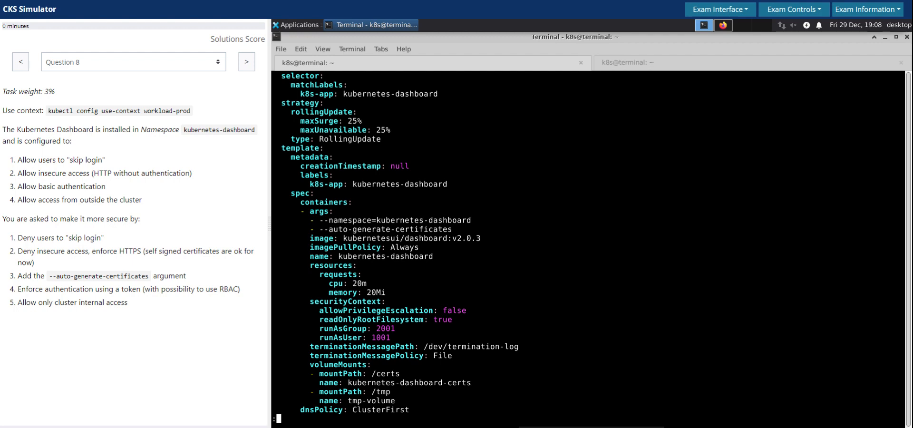
text(wq)
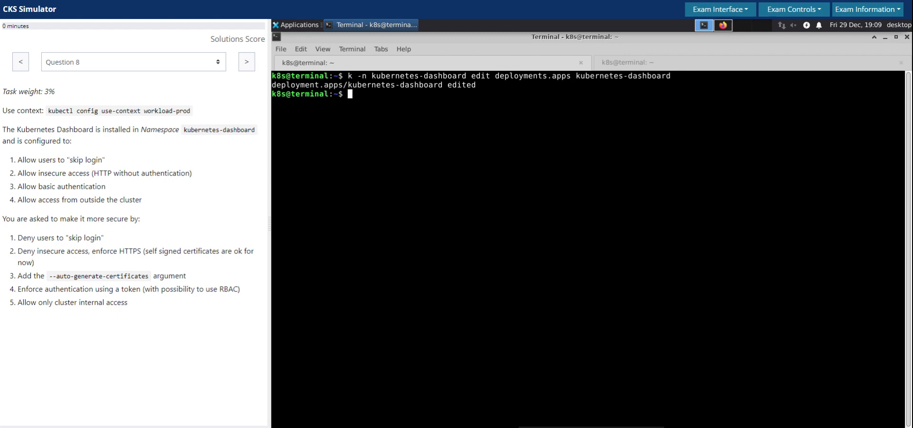
- Re-list kubernetes-dashboard pods, services and deployments, showing the restarted dashboard pod running
text(curl http://192.168.100.12:30973)
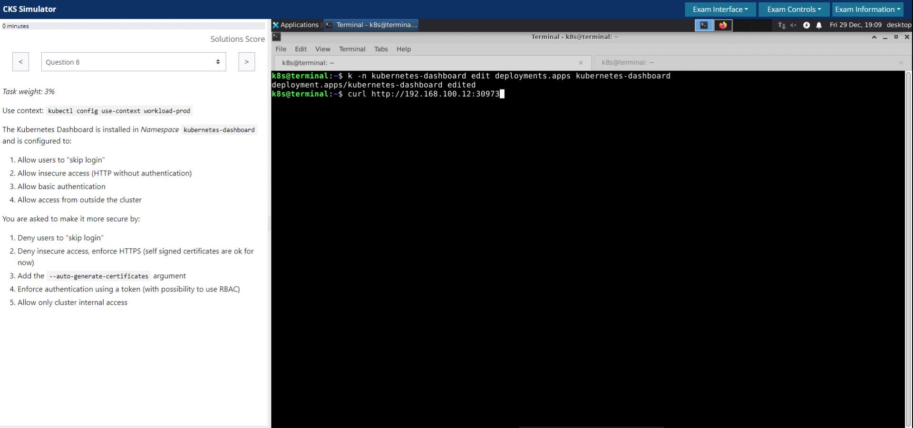
text(k get nodes -o wide)
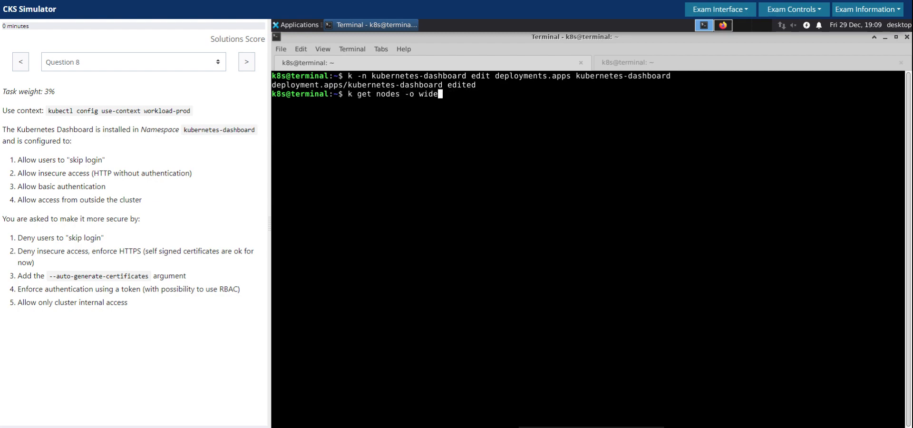
text(k -n kubernetes-dashboard get pods,svc,deployments.apps)
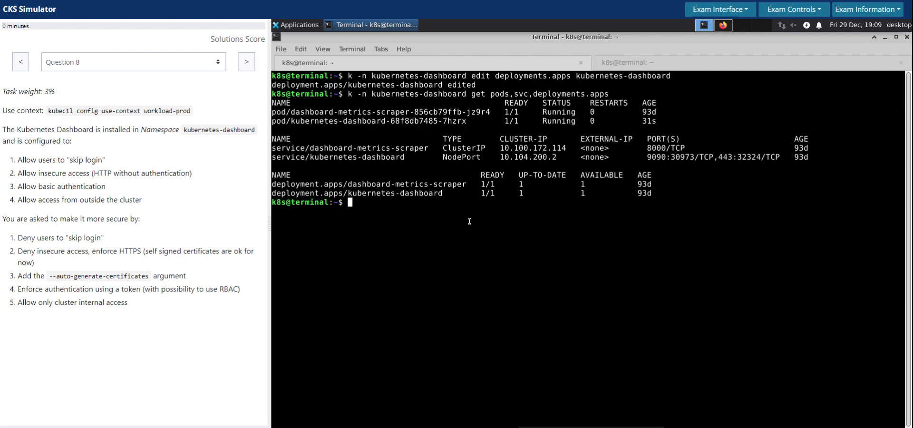
mouse_move(511, 271)
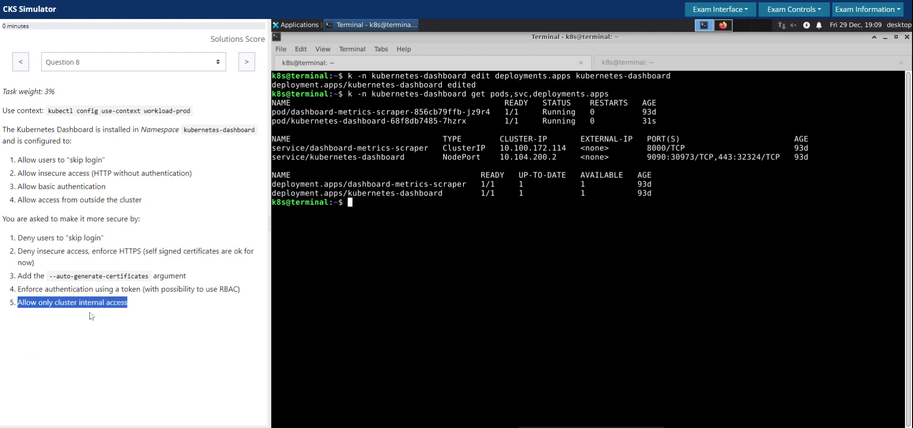
mouse_move(50, 313)
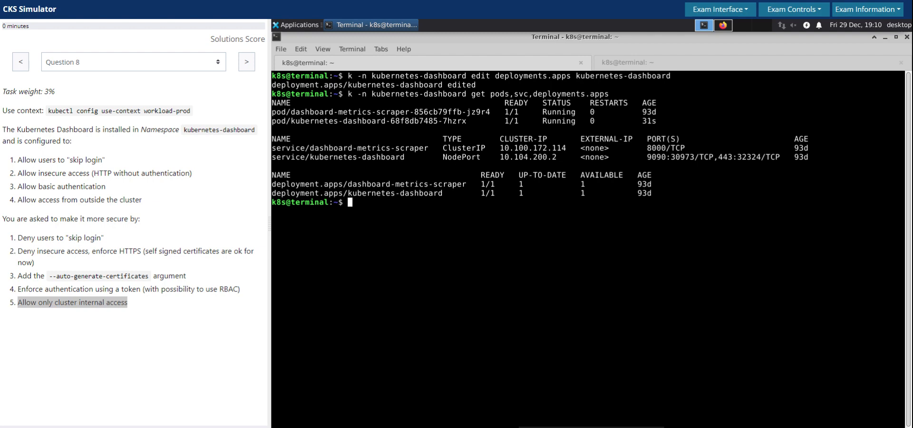
- Edit the kubernetes-dashboard service in the kubernetes-dashboard namespace, completing its name via Tab
text(k edi)
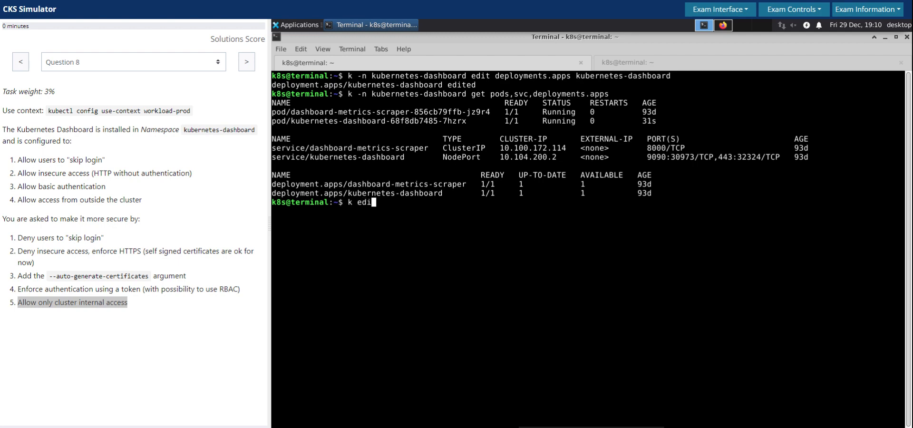
key(BackSpace)
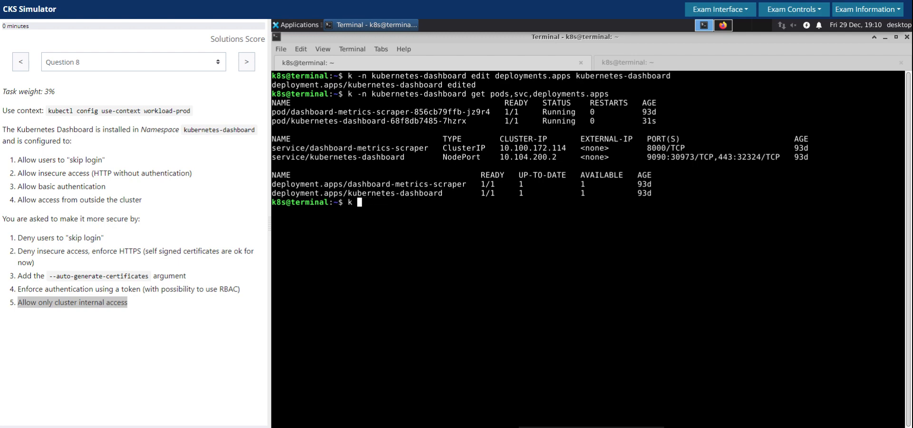
text(-n kubernetes-dashboard)
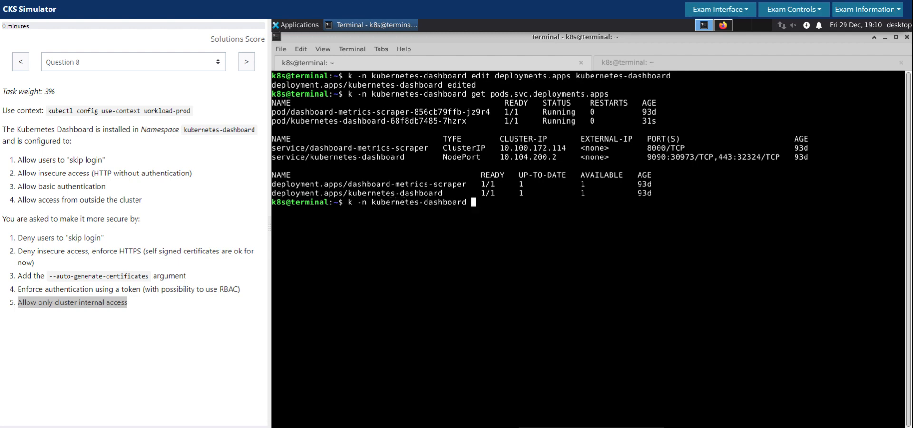
text(edit svc)
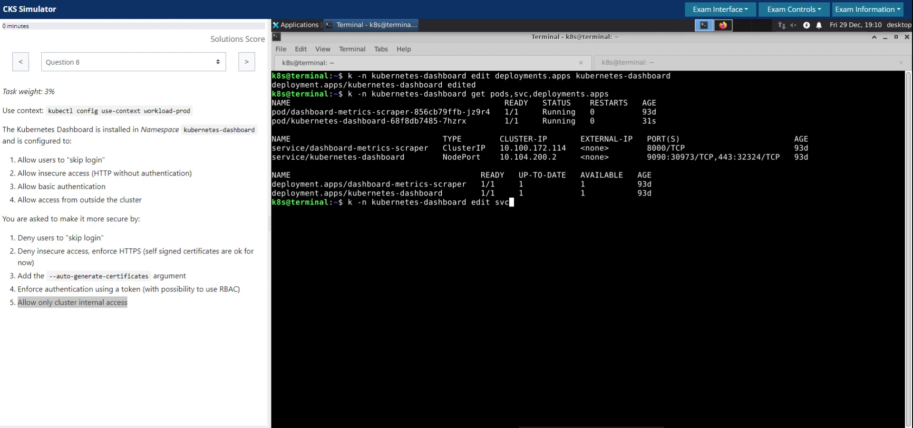
key(SPACE)
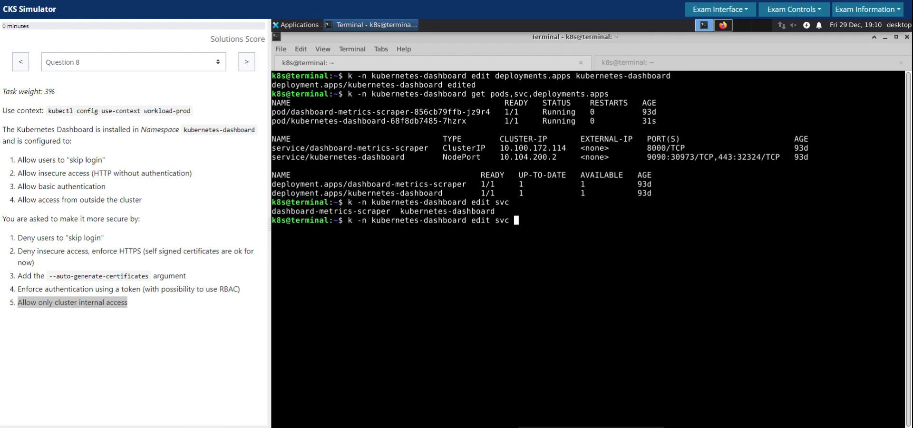
text(kubernetes-dashboard)
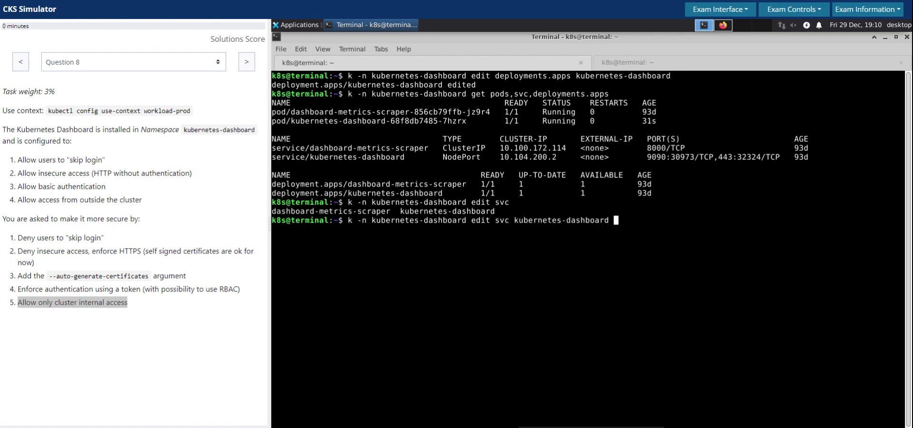
key(Return)
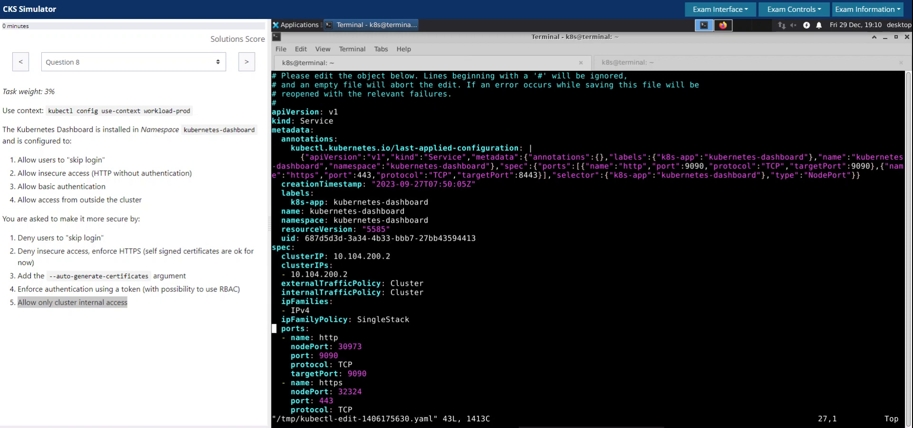
- In vim, change the service type to ClusterIP and comment out nodePort and externalTrafficPolicy lines
drag(60, 301, 125, 301)
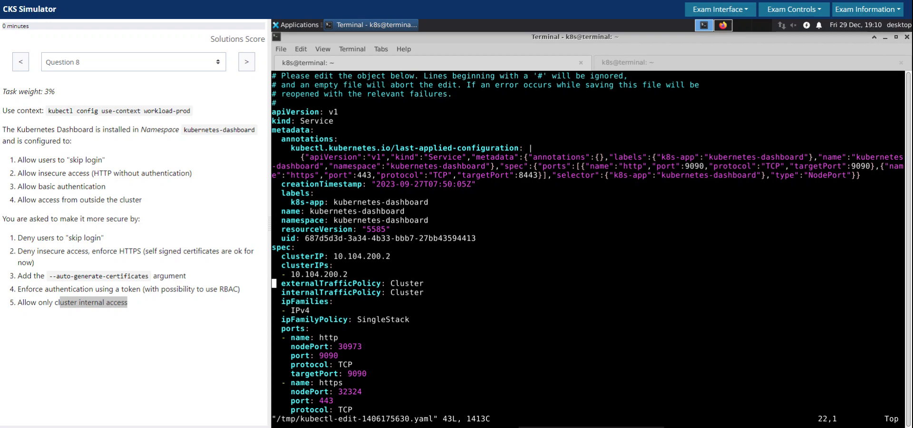
key(i)
text(#  )
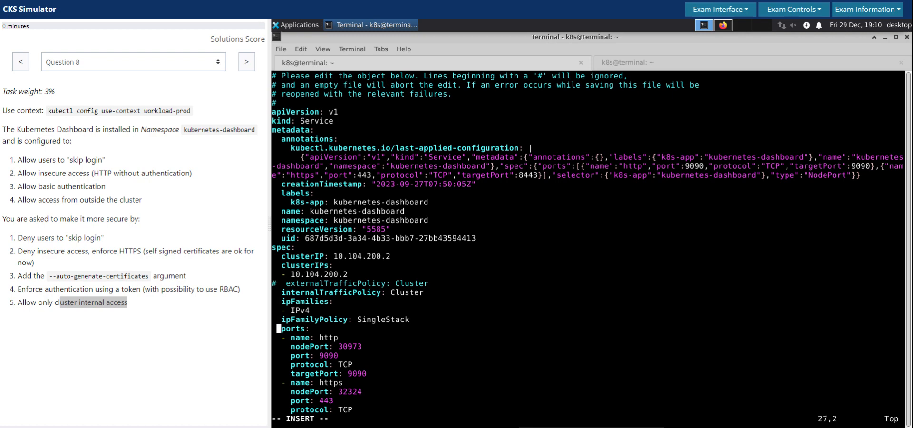
scroll(down, 3)
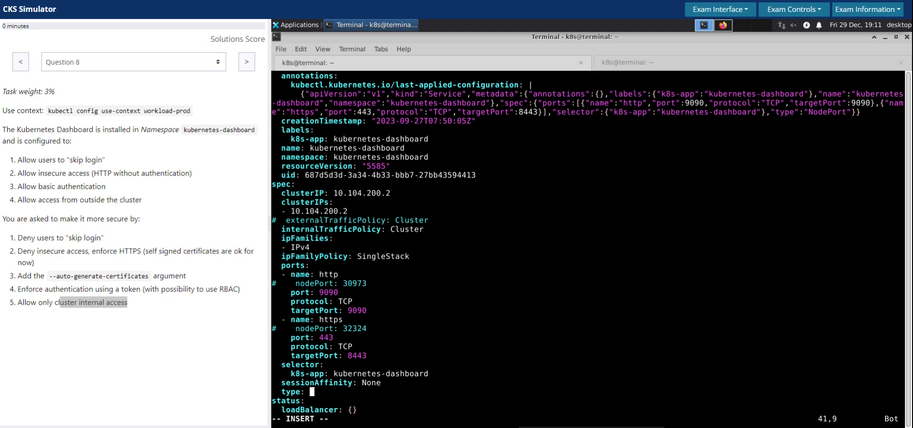
mouse_move(580, 281)
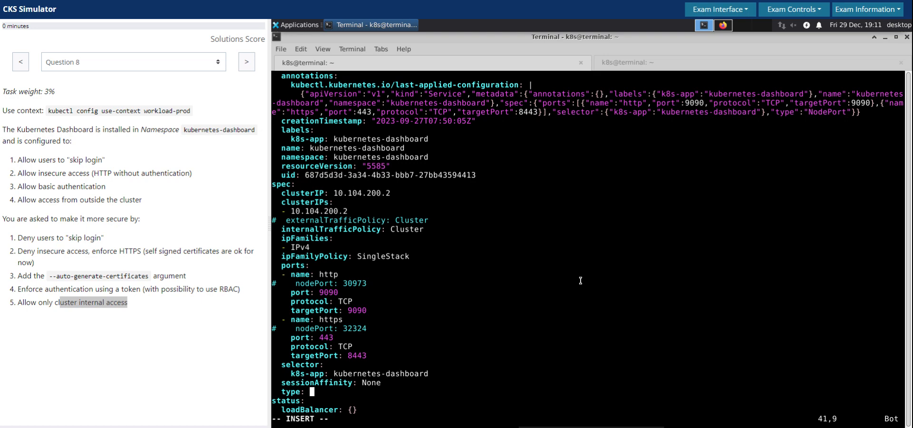
text(Cluster)
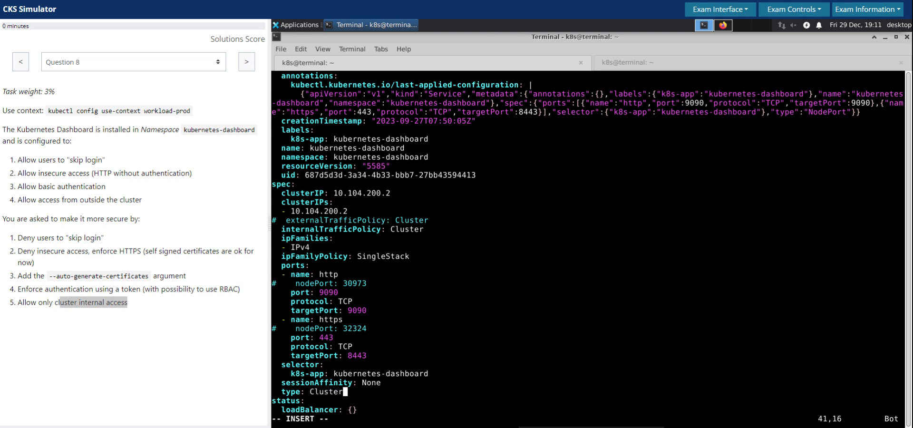
text(IP)
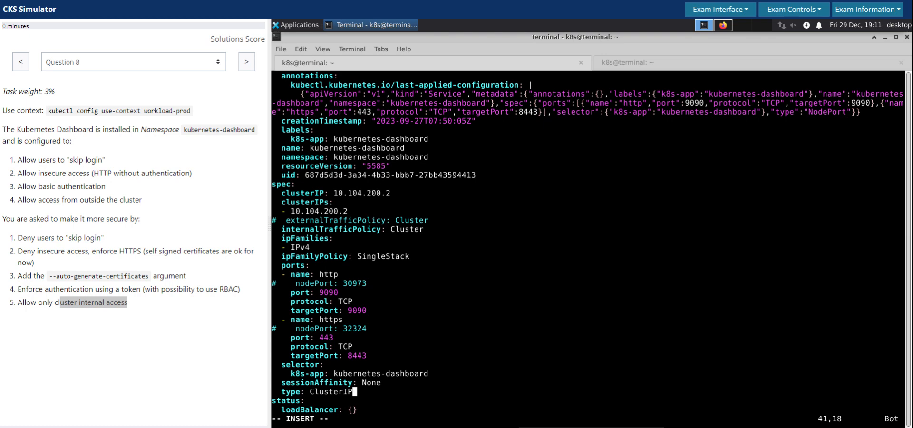
key(Escape)
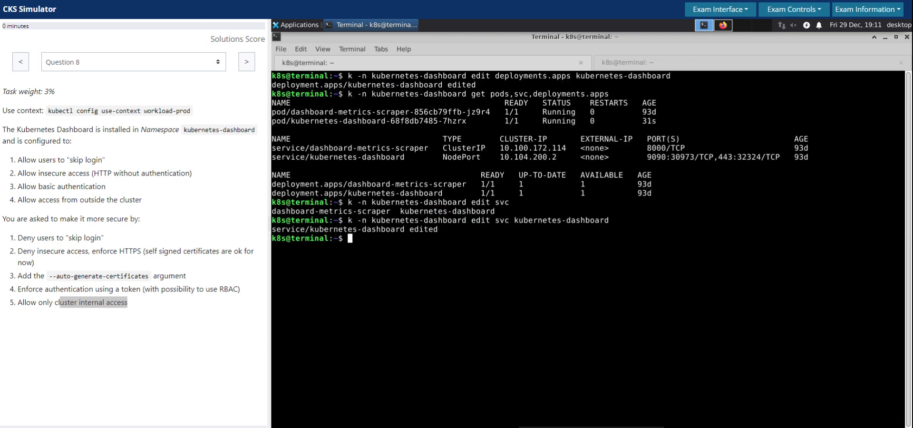
- List the dashboard namespace's pods, services and deployments; kubernetes-dashboard now shows ClusterIP on 9090 and 443
text(k -n kubernetes-dashboard get pods,svc,deployments.apps)
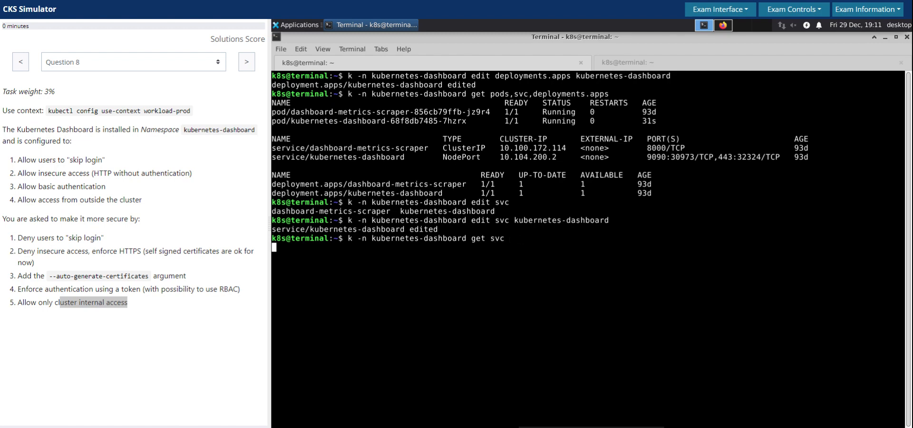
key(Return)
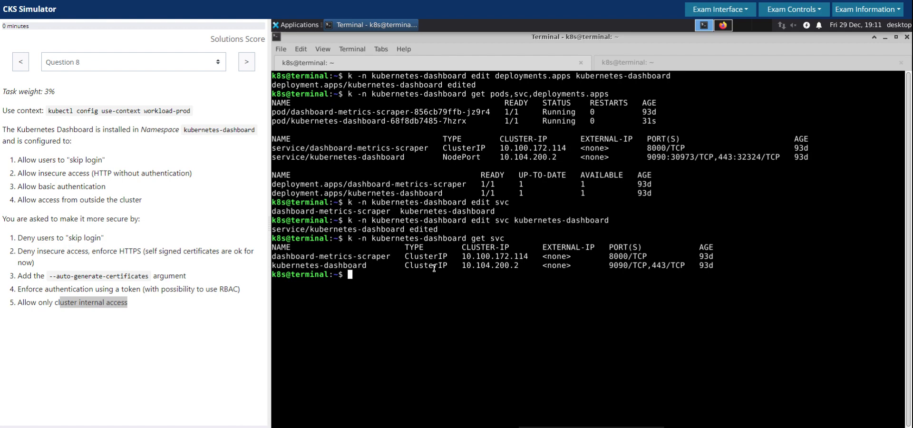
double_click(426, 265)
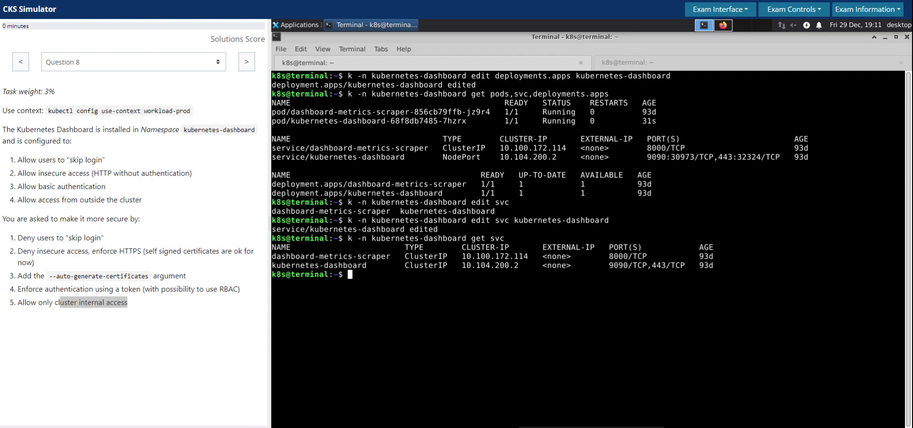
text(k -n kubernetes-dashboard edit deployments.apps kubernetes-dashboard)
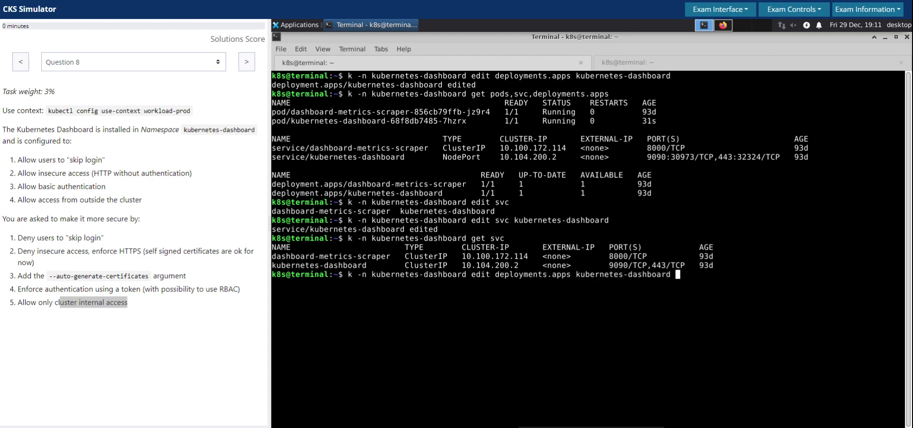
text(curl http://192.168.100.12:30973)
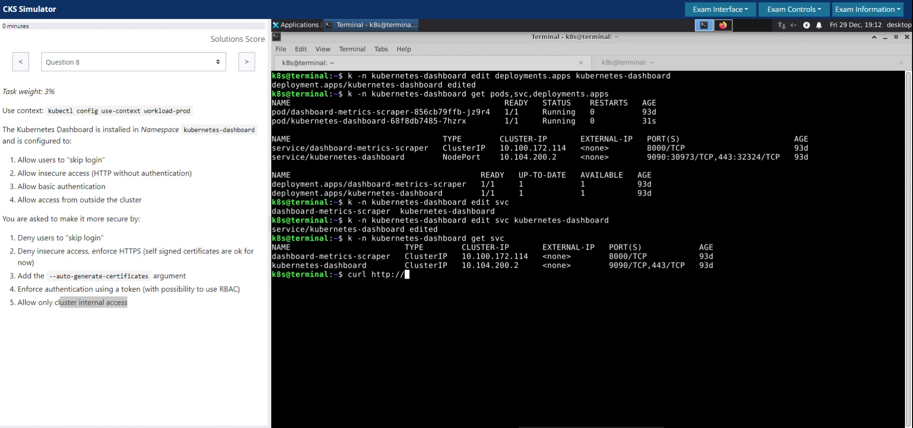
text(kubernetes-da)
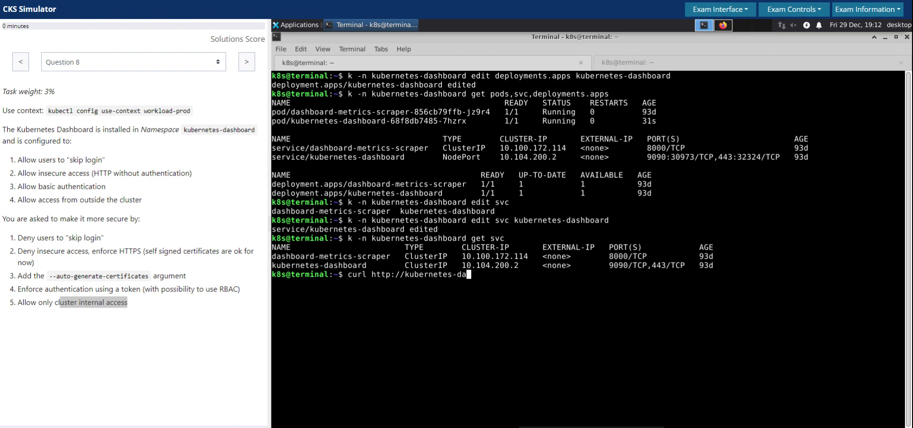
text(shboard)
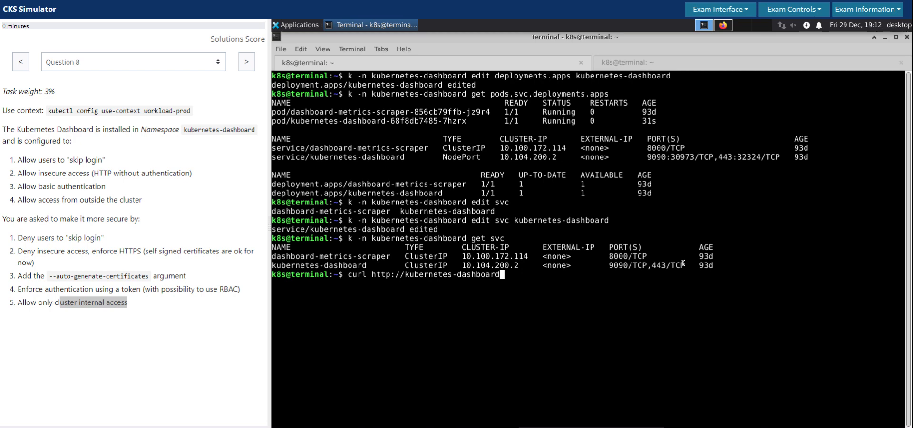
mouse_move(660, 268)
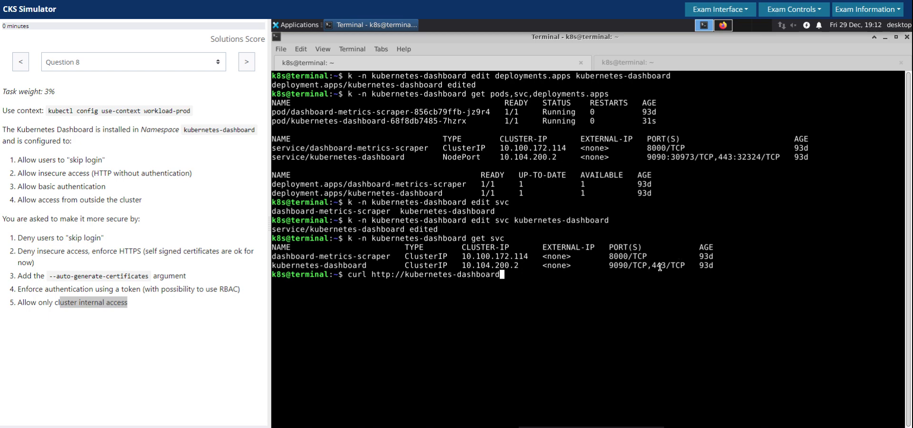
mouse_move(675, 271)
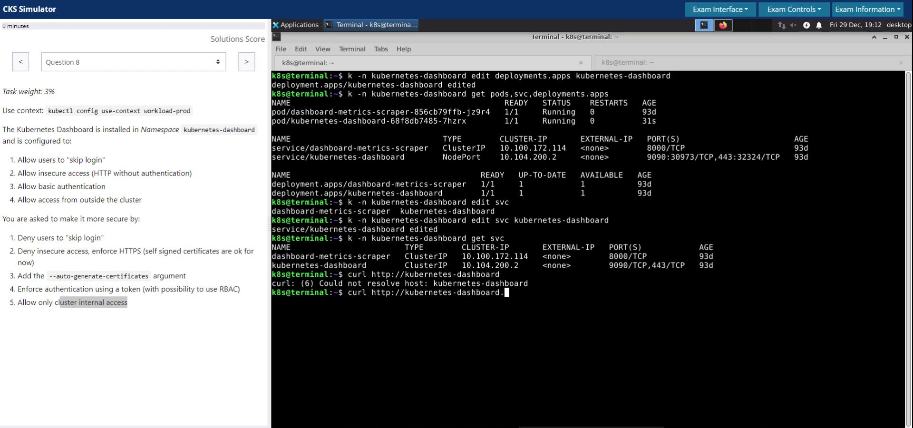
text(kuber)
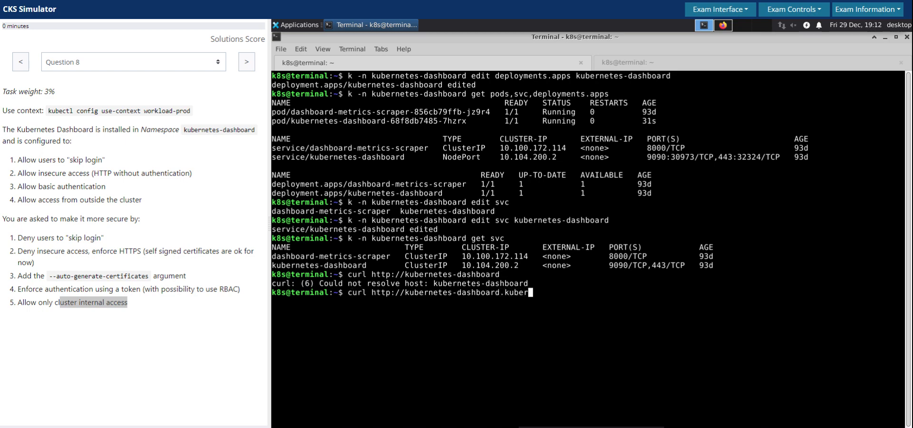
text(netes-da)
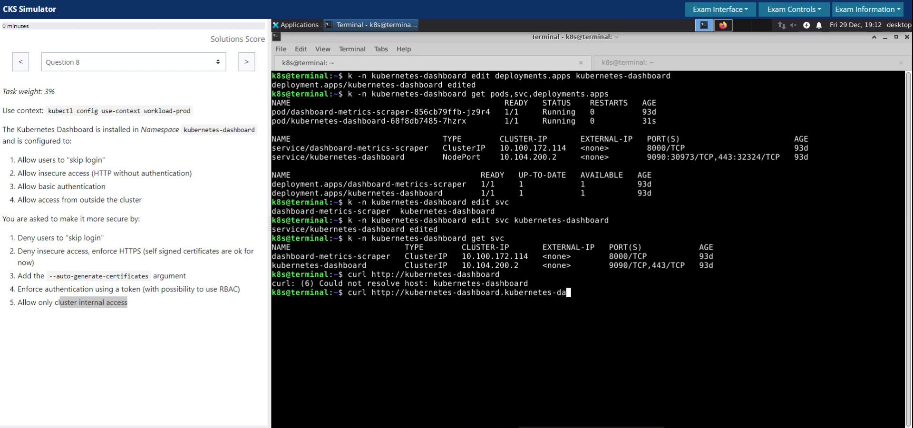
key(Return)
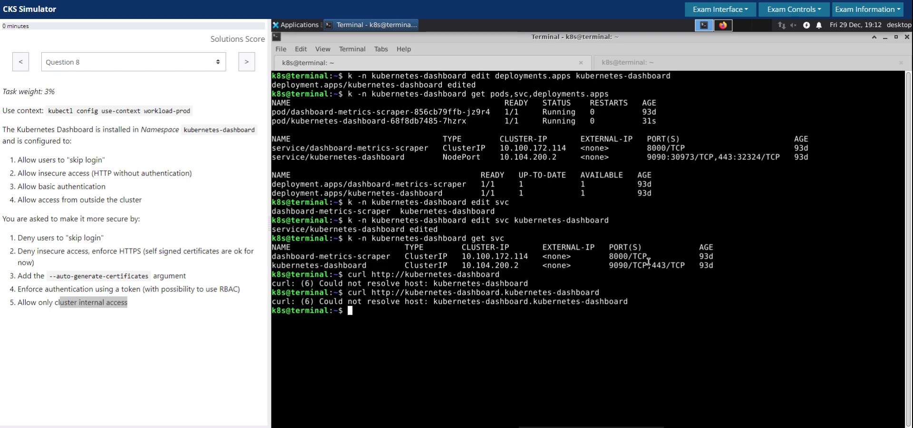
text(curl http://kubernetes-dashboard.kubernetes-dashboard -)
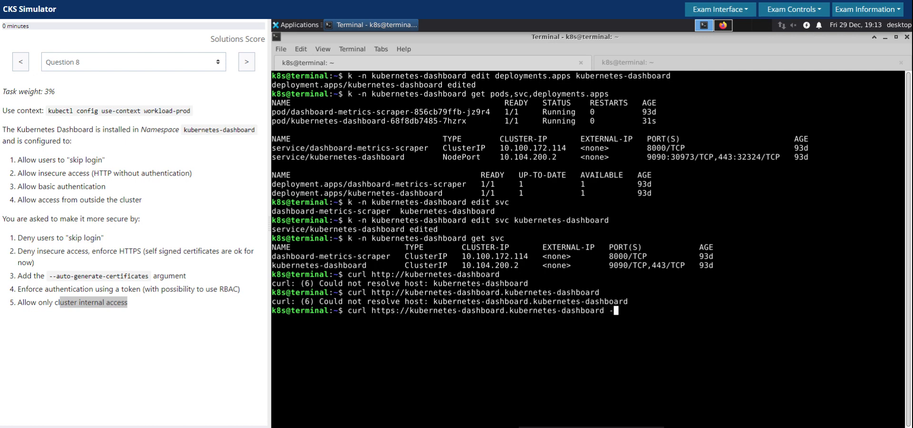
text(k)
key(Enter)
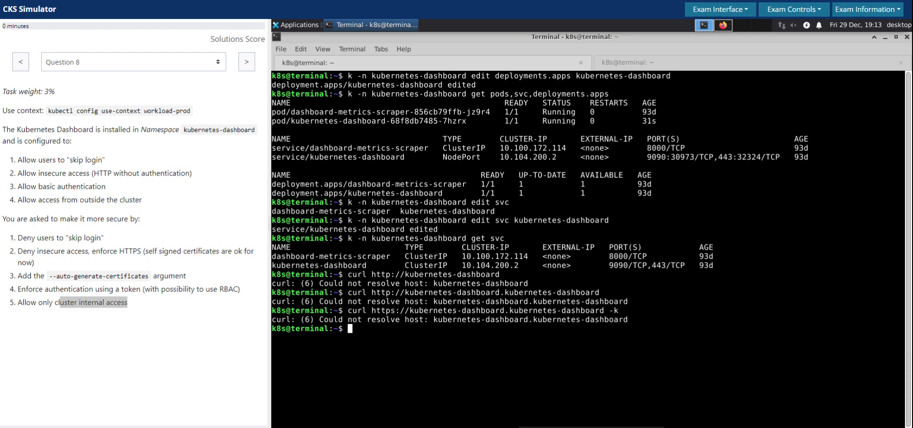
mouse_move(685, 255)
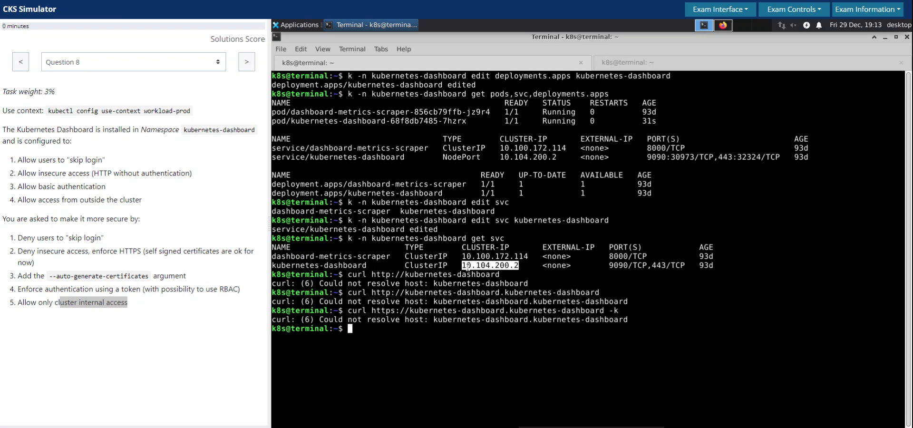
right_click(491, 265)
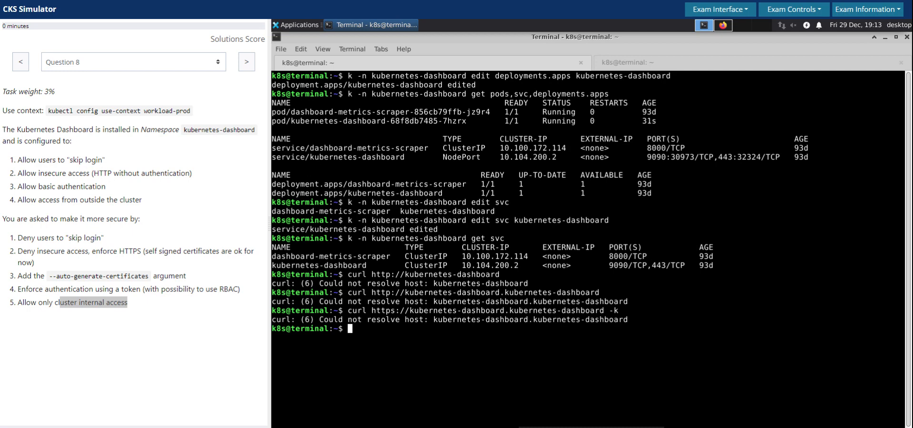
mouse_move(601, 270)
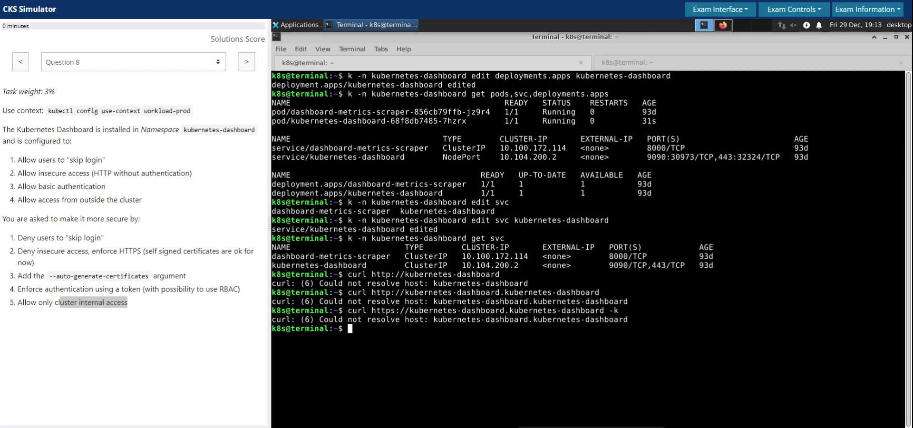
mouse_move(582, 233)
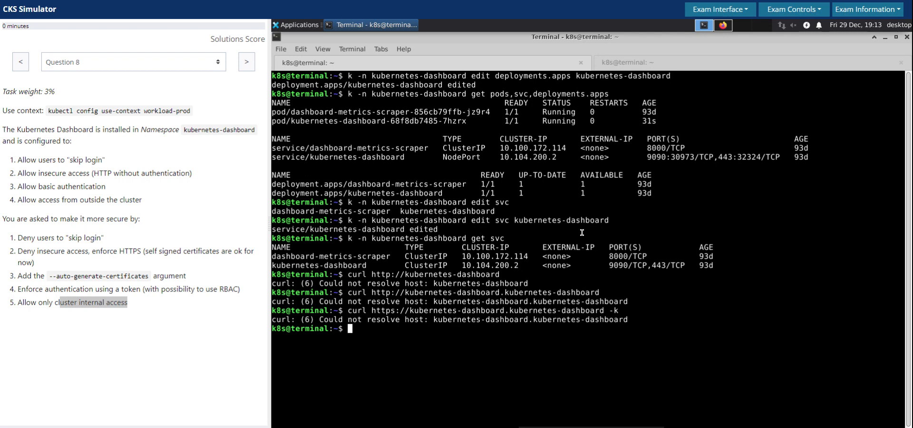
- Start a temporary nginx test pod with 'k run test --image=nginx --rm -it -- bash'
text(k run)
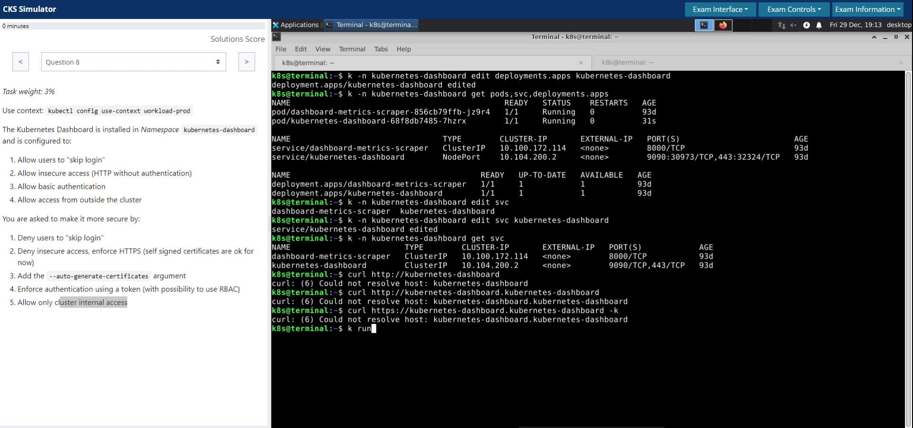
text(te)
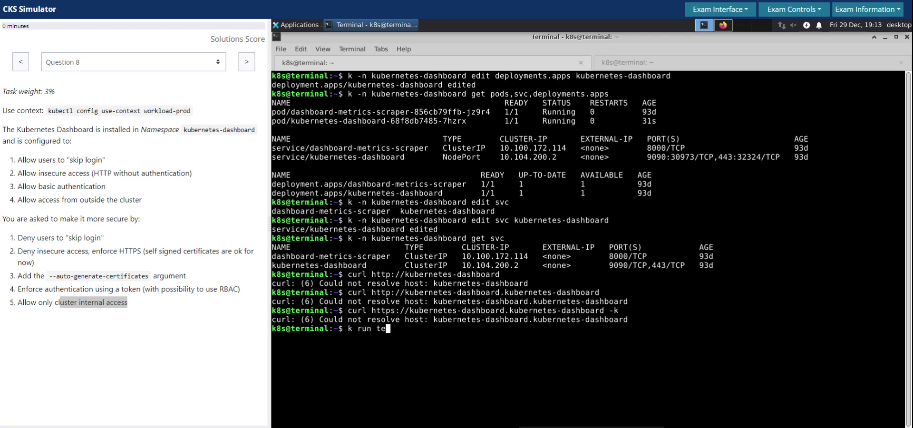
text(st)
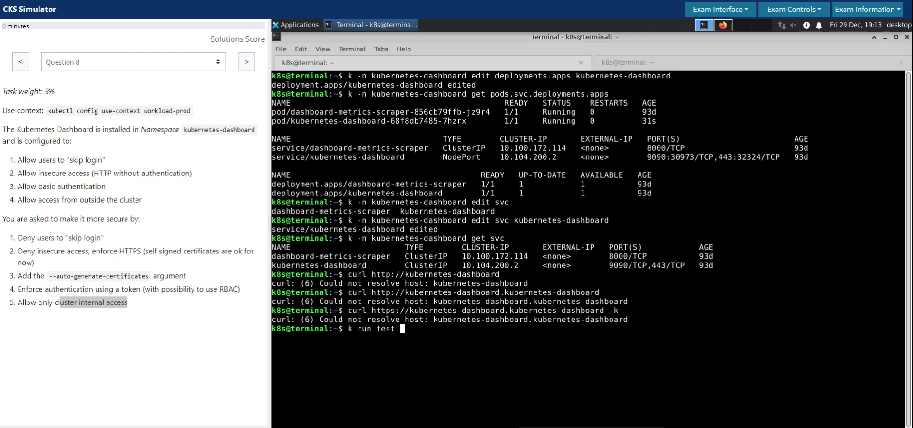
text(--image=n)
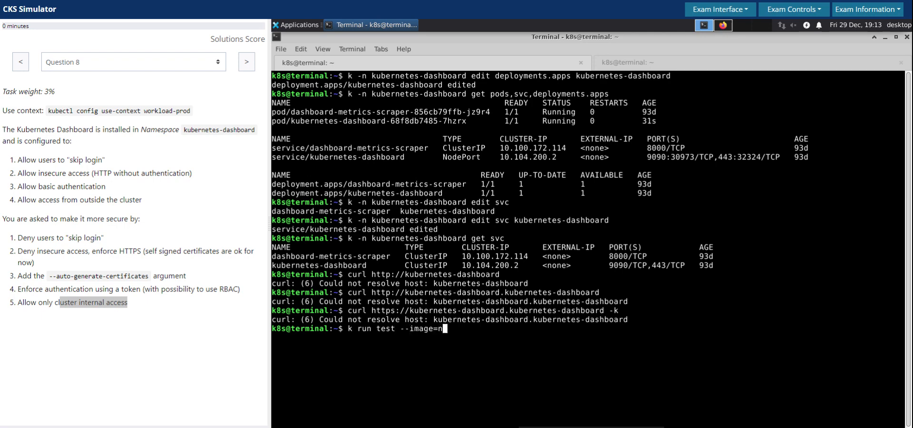
text(ginx)
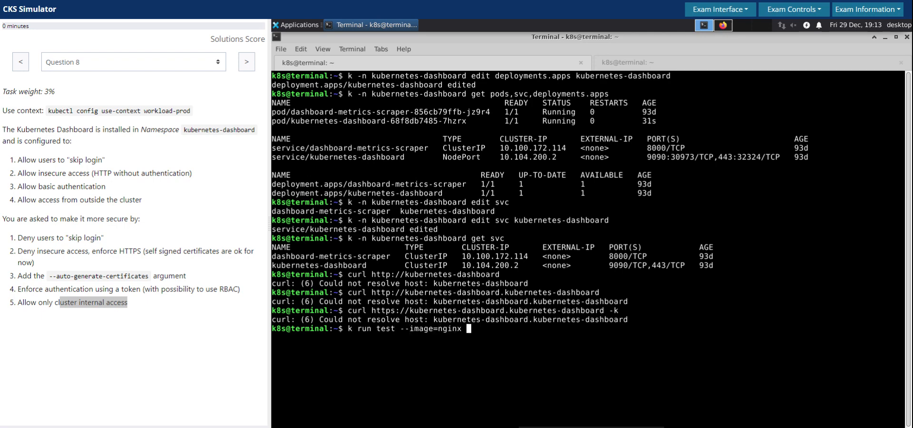
text(--)
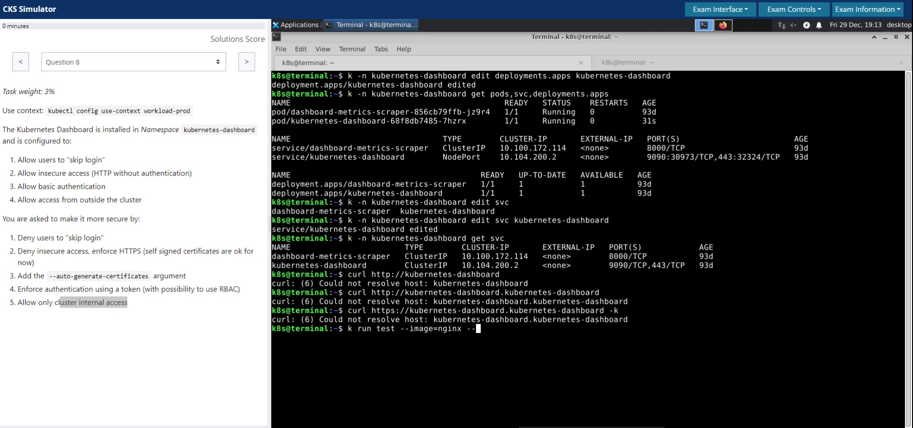
text(r)
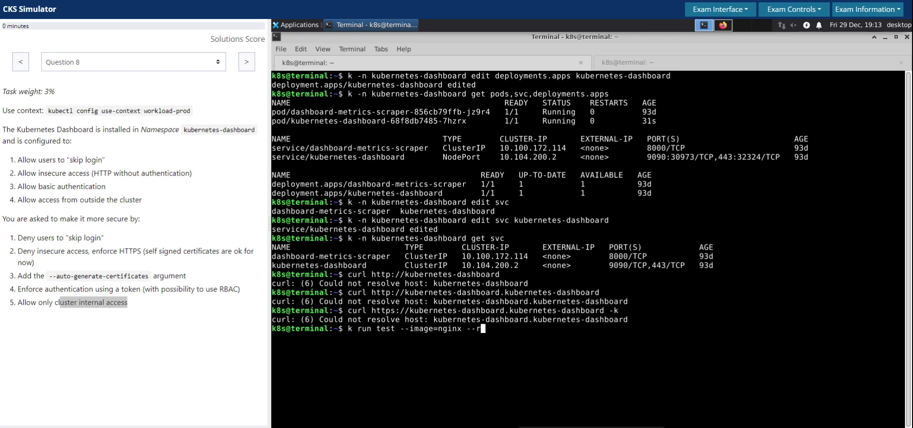
text(m -)
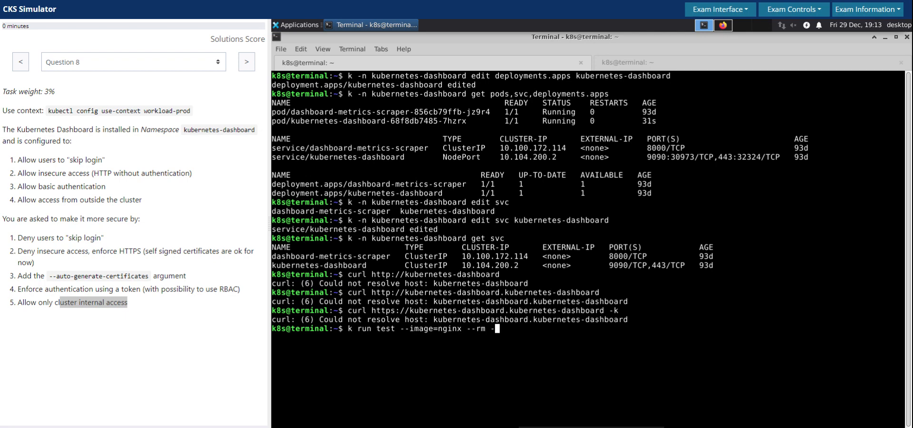
text(it -- bash)
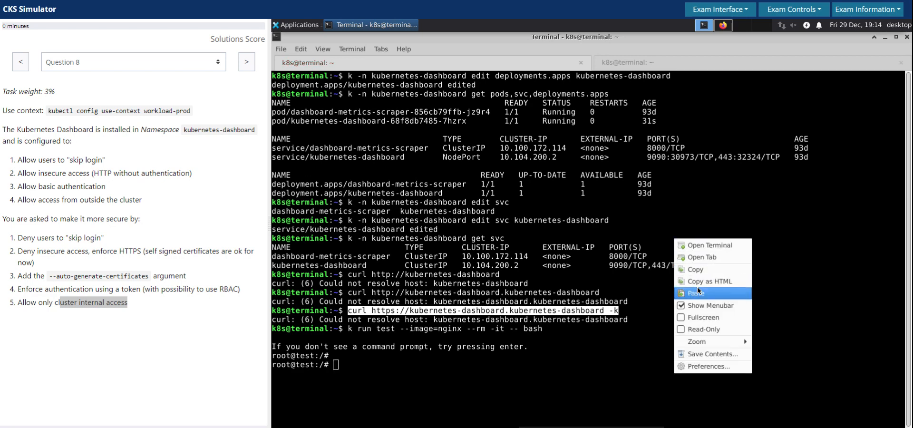
click(696, 293)
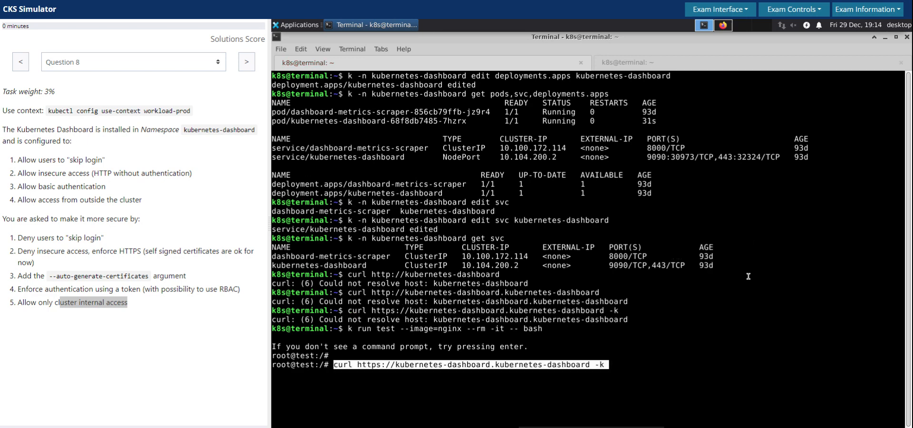
key(Return)
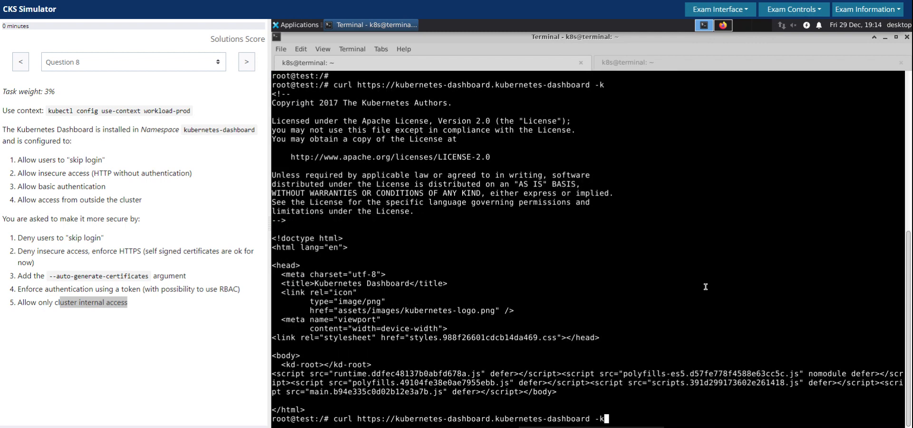
key(BackSpace)
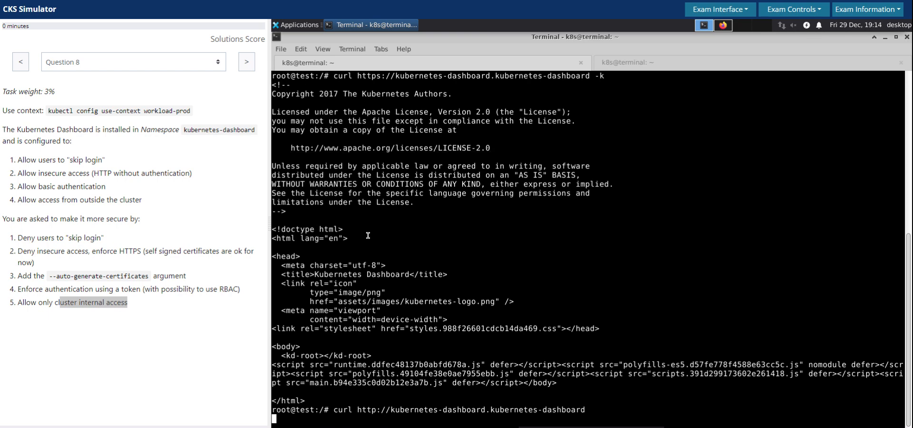
mouse_move(400, 238)
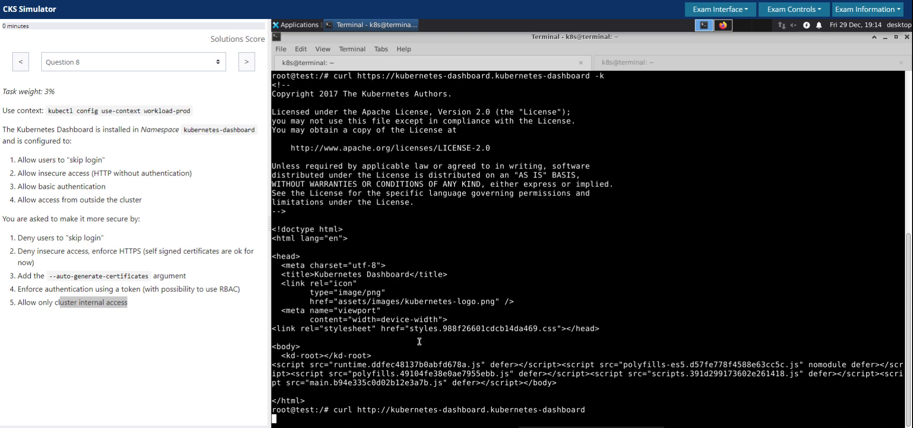
mouse_move(402, 151)
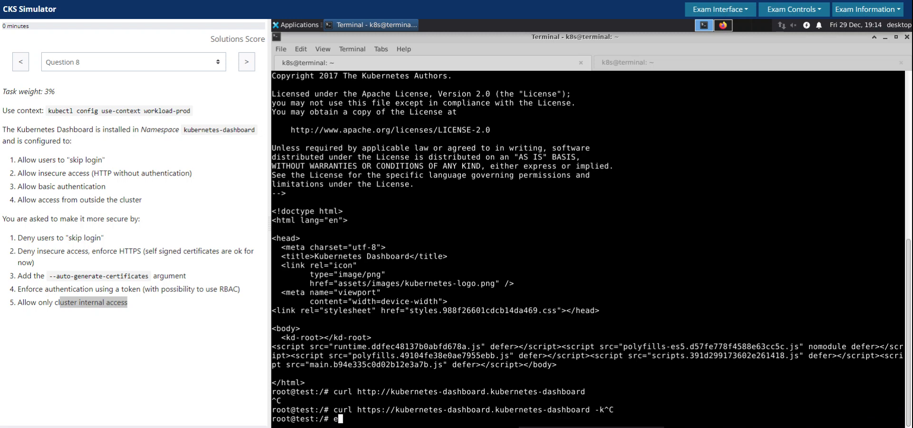
text(exit)
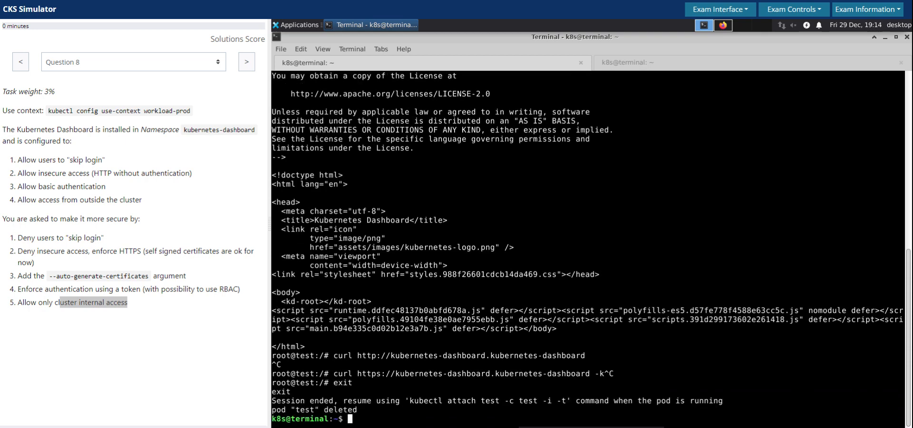
- Run 'k -n kubernetes-dashboard get pods,svc,deployments.apps', showing the service as ClusterIP on 9090 and 443
text(k run test --image=nginx --rm -it -- bash)
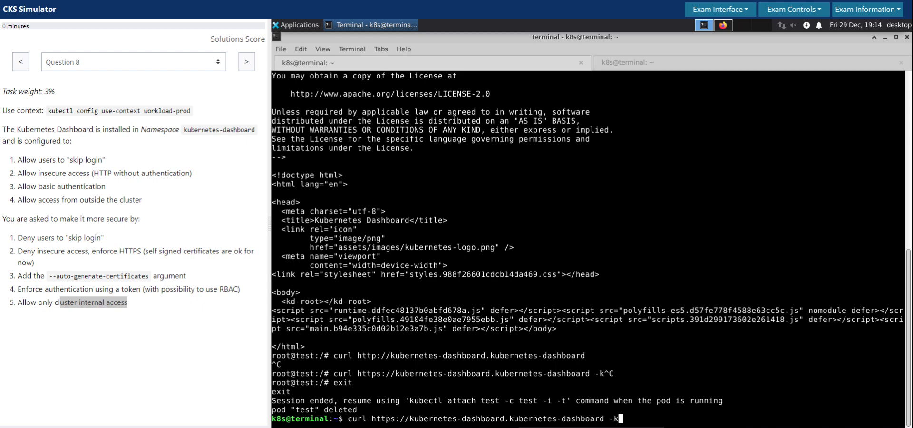
text(k -n kubernetes-dashboard get svc)
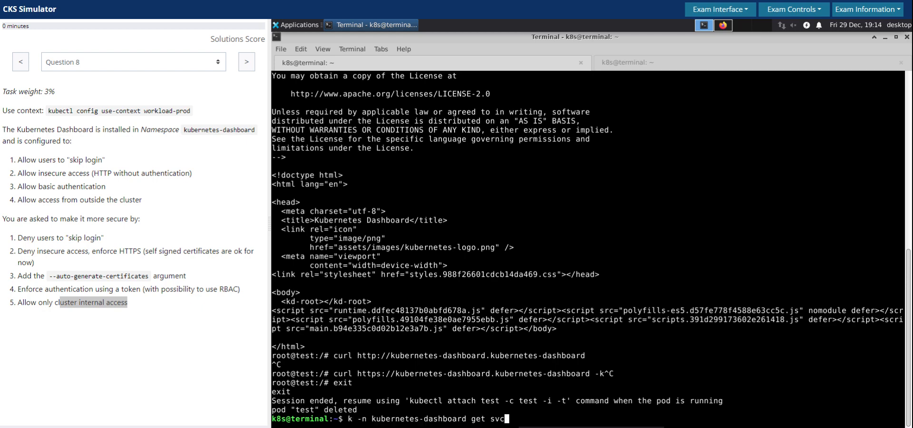
text(edit deployments.apps kubernetes-dashboard)
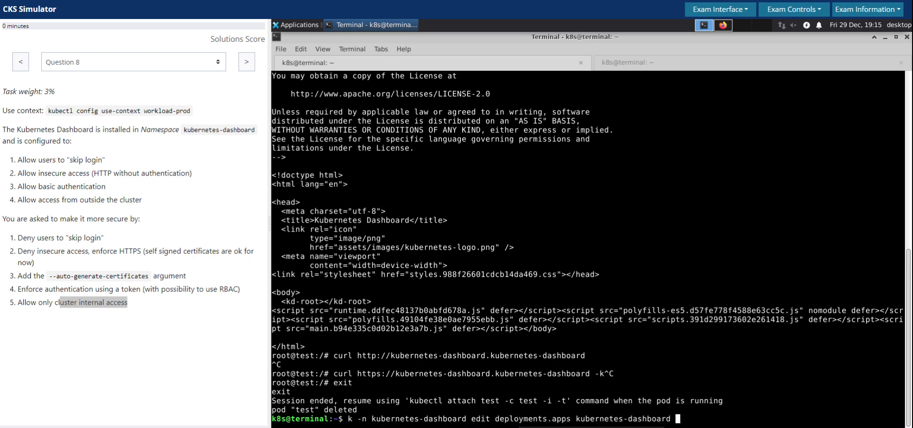
text(curl http://192.168.100.12:30973)
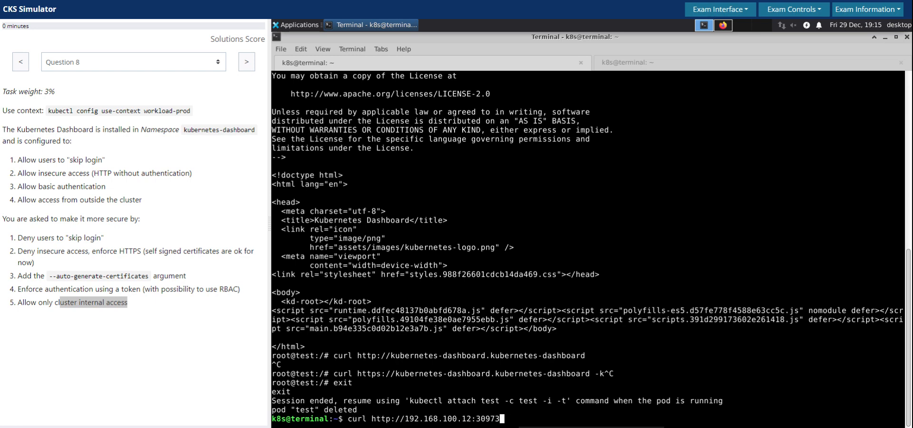
text(k get nodes -o wide)
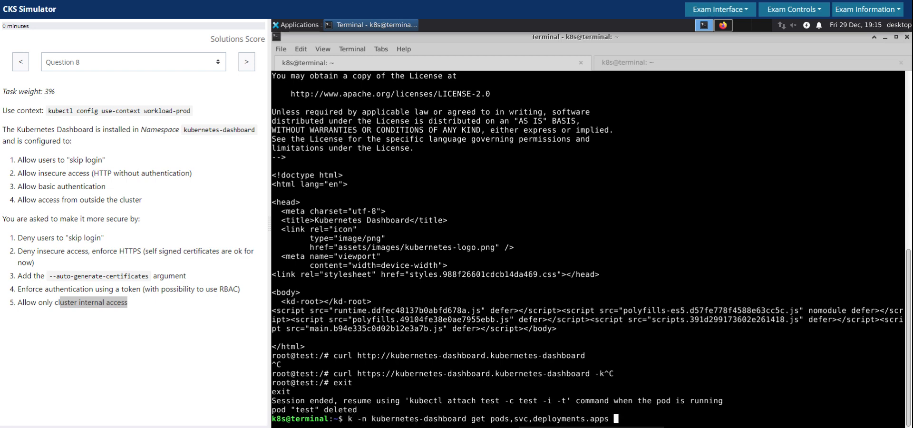
key(Return)
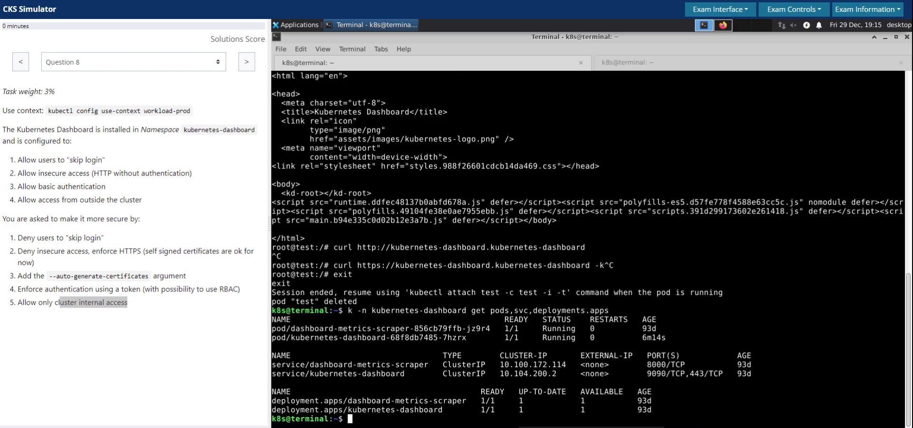
- Cancel a plain-HTTP curl with Ctrl+C and type 'k -n kubernetes-dashboard edit svc kubernetes-dashboard'
text(curl http://kubernetes-dashboard.kubernetes-dashboard)
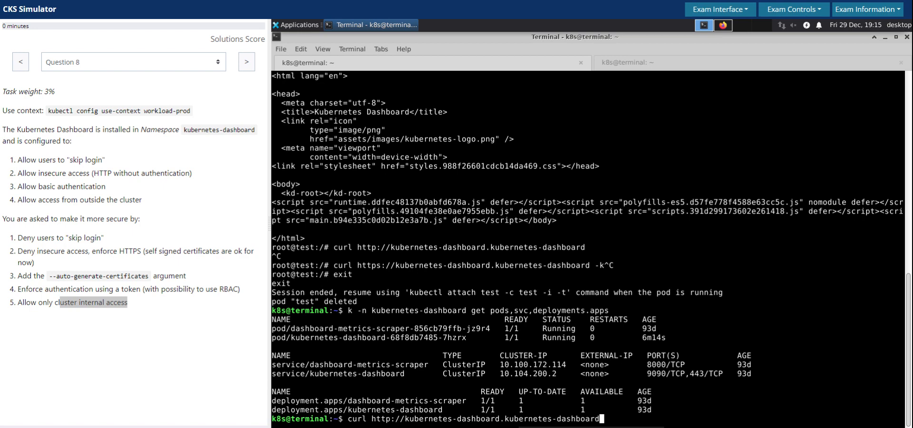
key(ctrl+c)
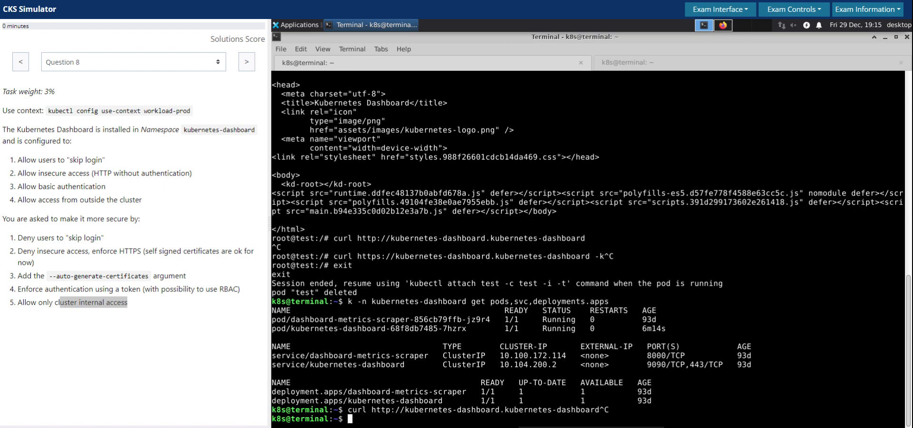
text(k -n)
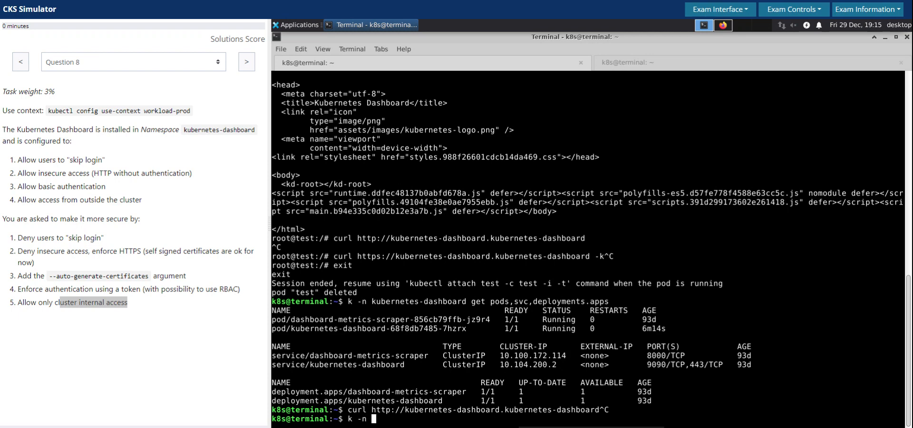
text(kubernetes-dashboard)
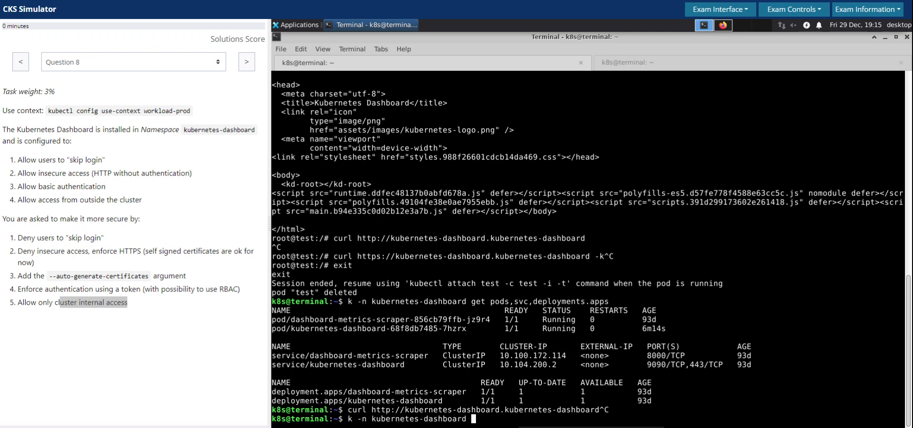
text(edit)
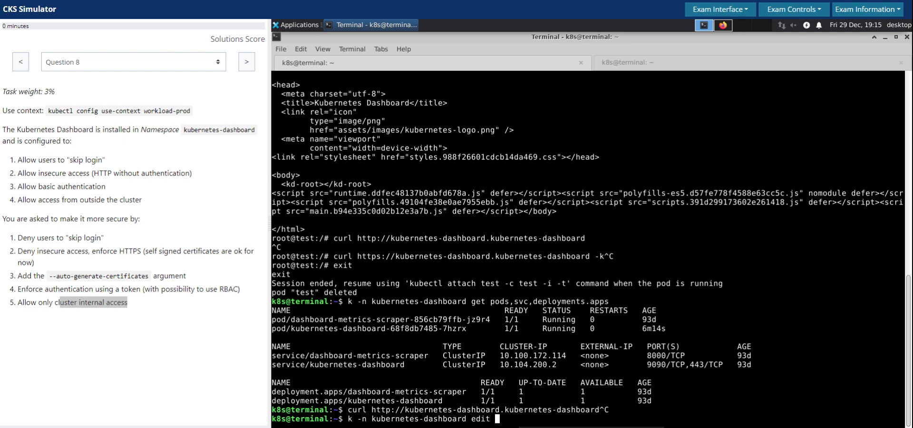
text(svc)
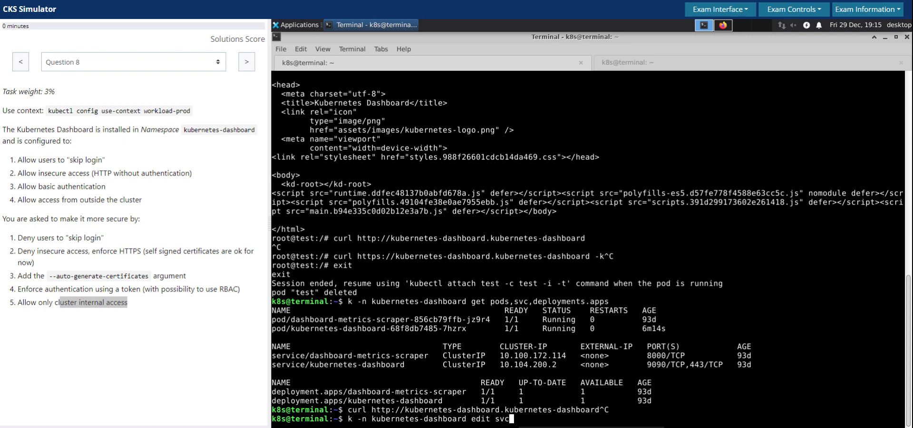
text(kubernetes-dashboard)
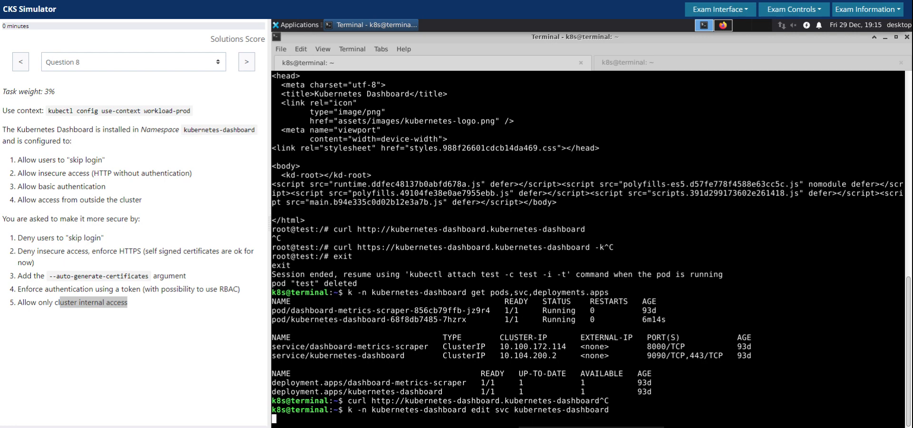
key(Return)
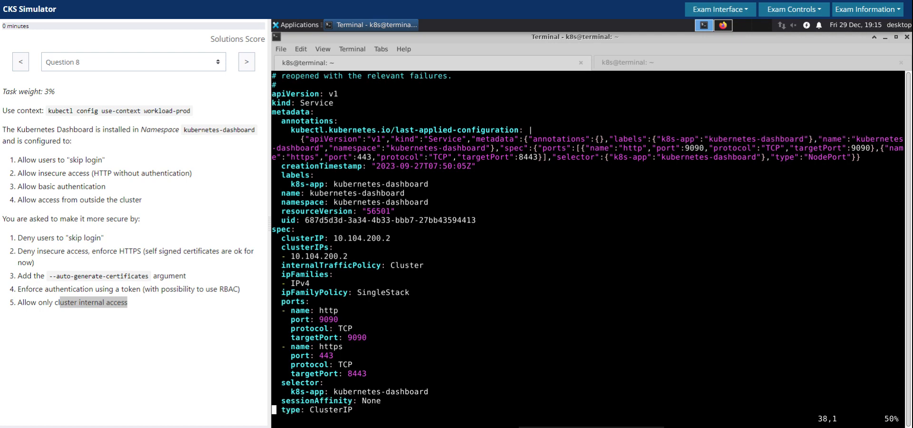
scroll(down, 3)
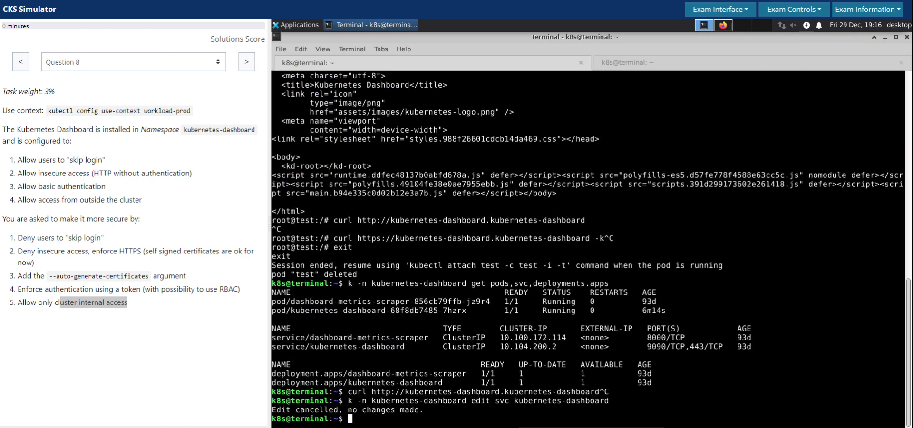
- Start an nginx test pod; plain HTTP curl to the dashboard hangs and HTTPS fails on the self-signed certificate
text(k run test --image=nginx --rm -it -- bash)
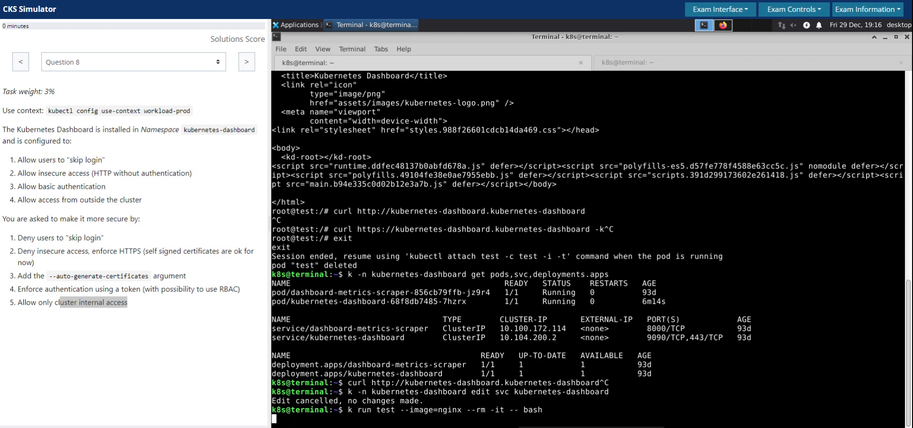
key(Return)
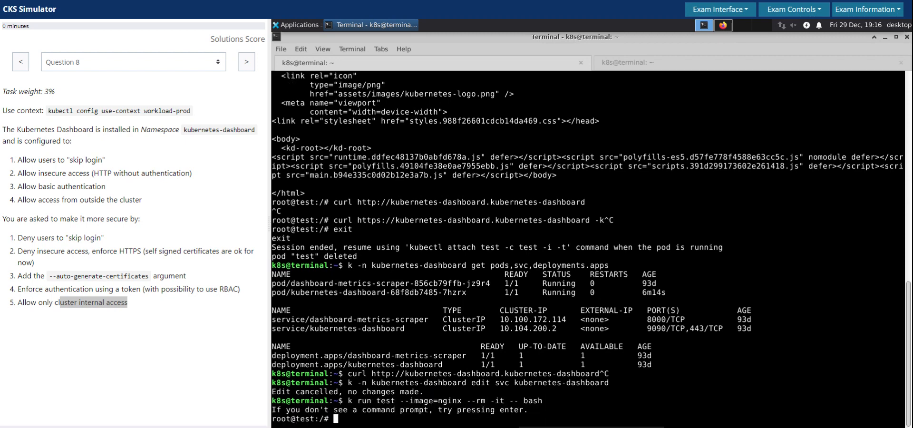
text(curl)
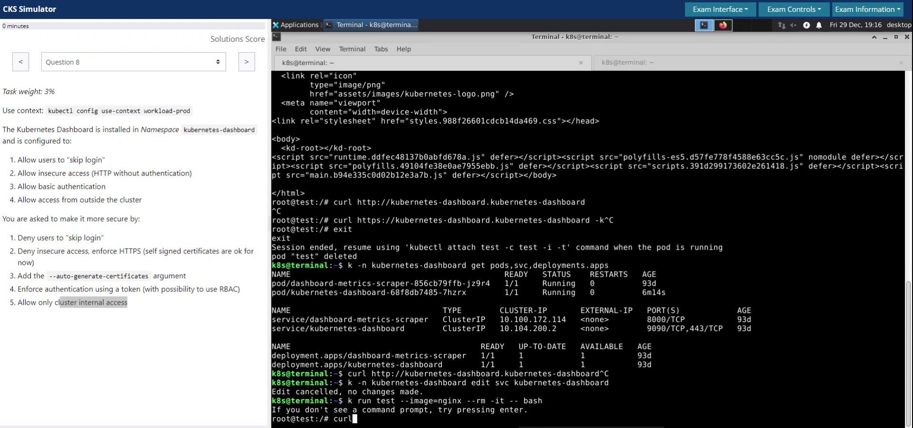
text(http:)
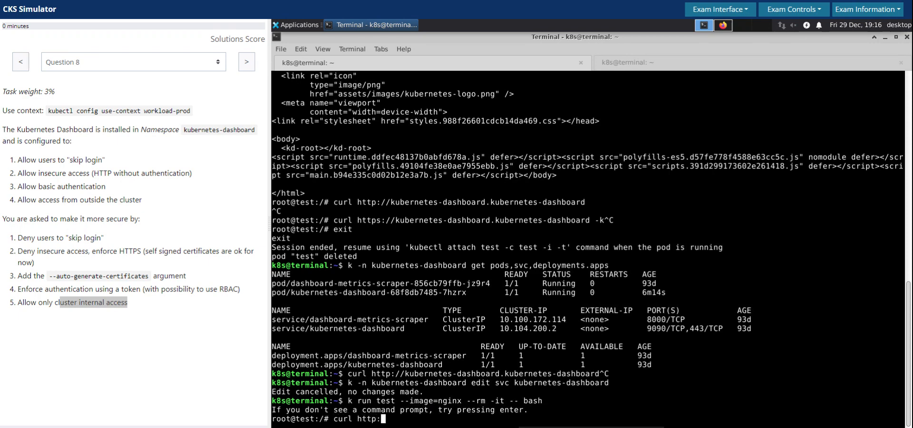
text(//)
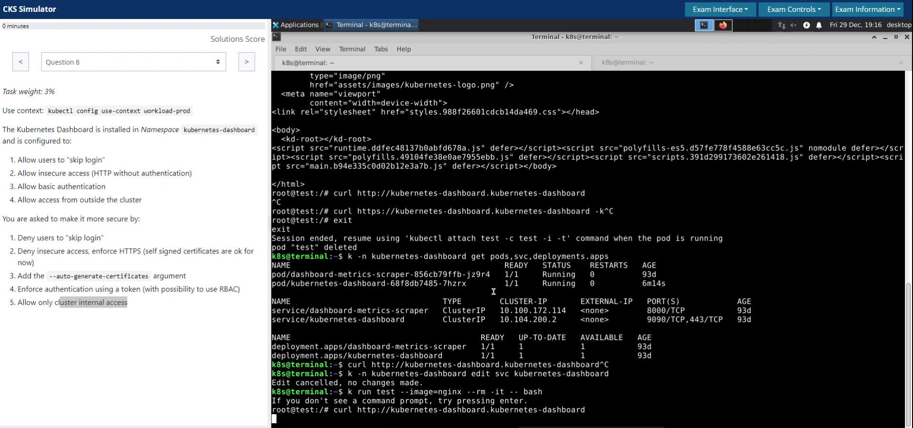
mouse_move(490, 291)
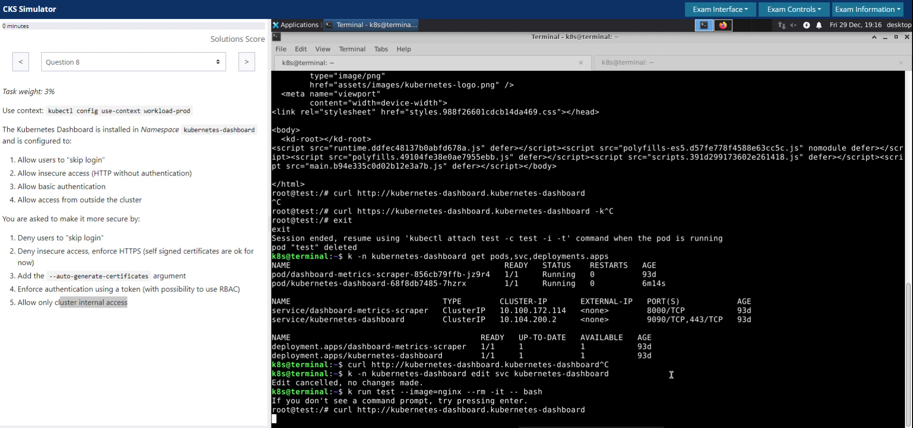
mouse_move(669, 375)
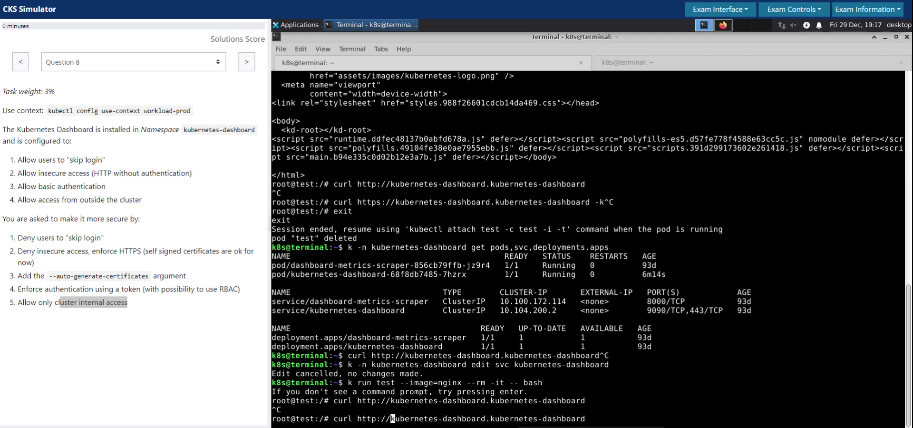
text(s)
key(Return)
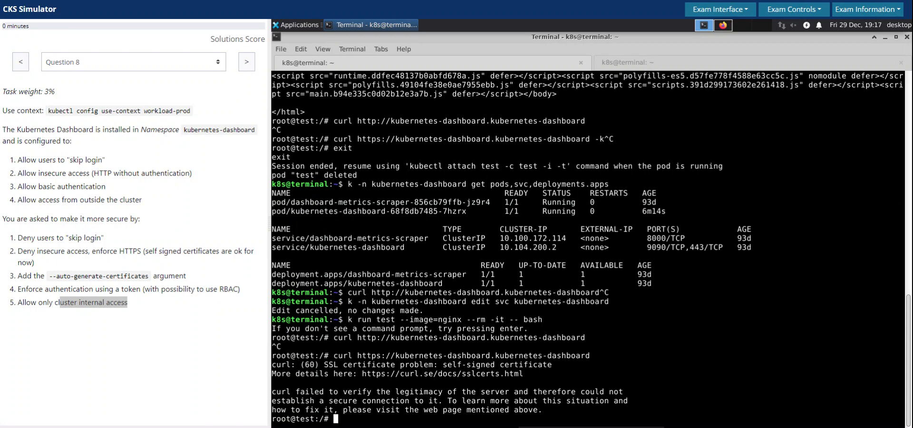
text(curl https://kubernetes-dashboard.kubernetes-dashboard -k)
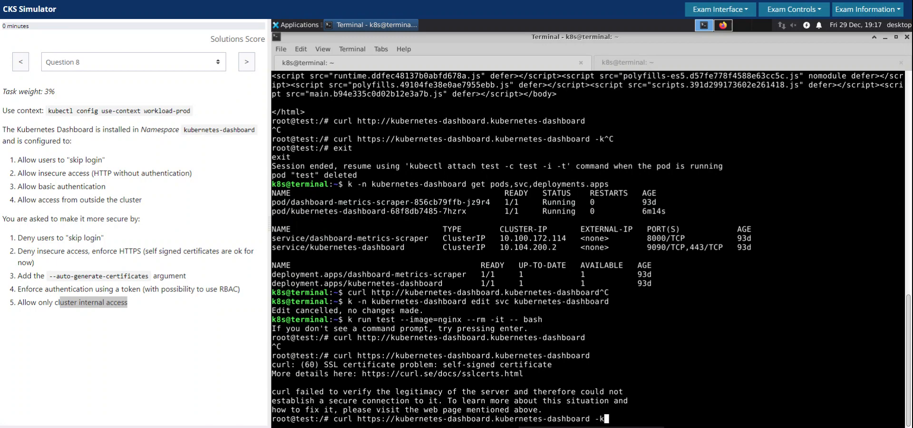
key(Return)
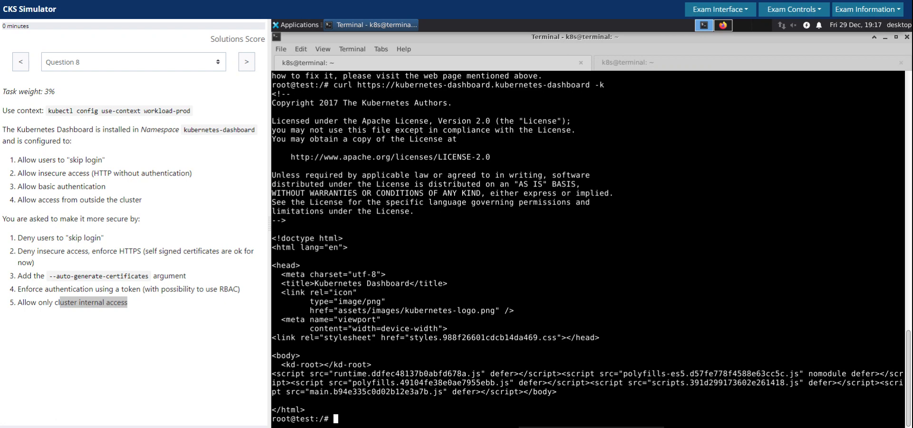
double_click(149, 251)
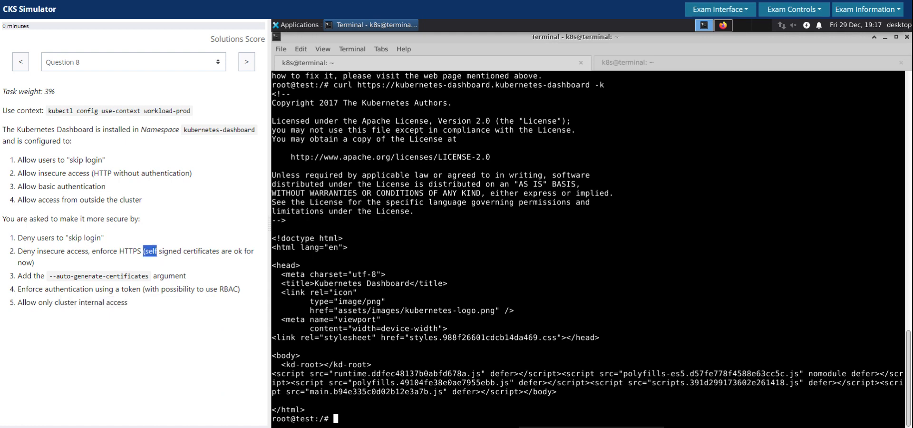
drag(144, 250, 34, 263)
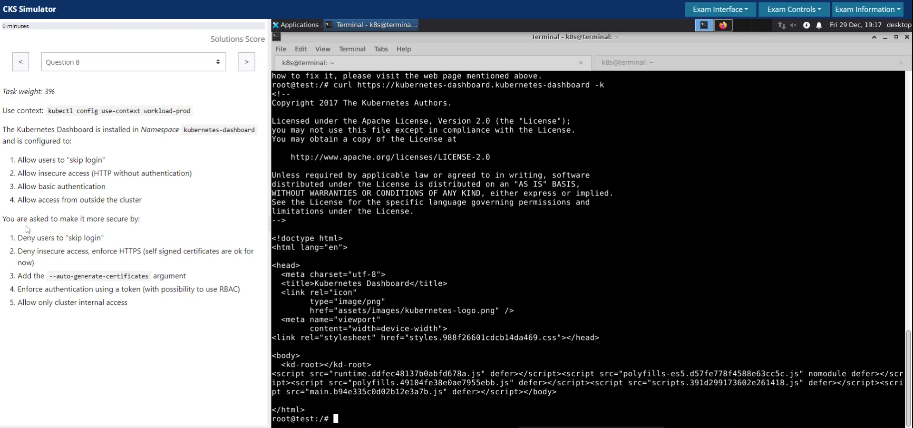
mouse_move(736, 138)
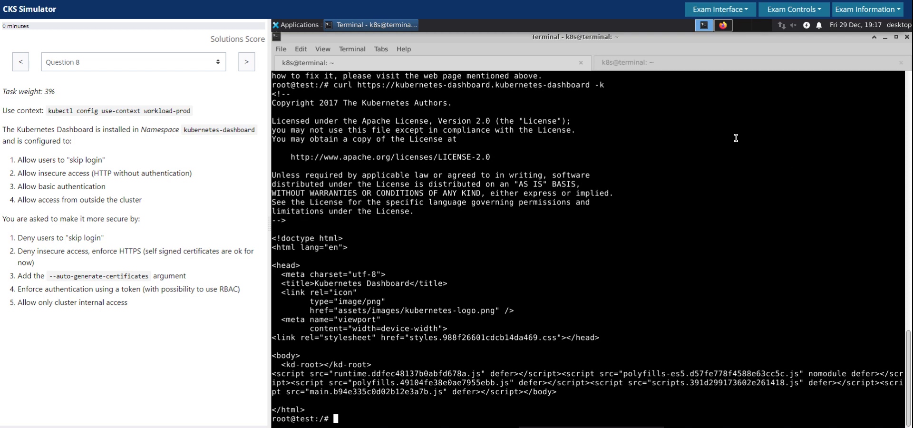
mouse_move(733, 137)
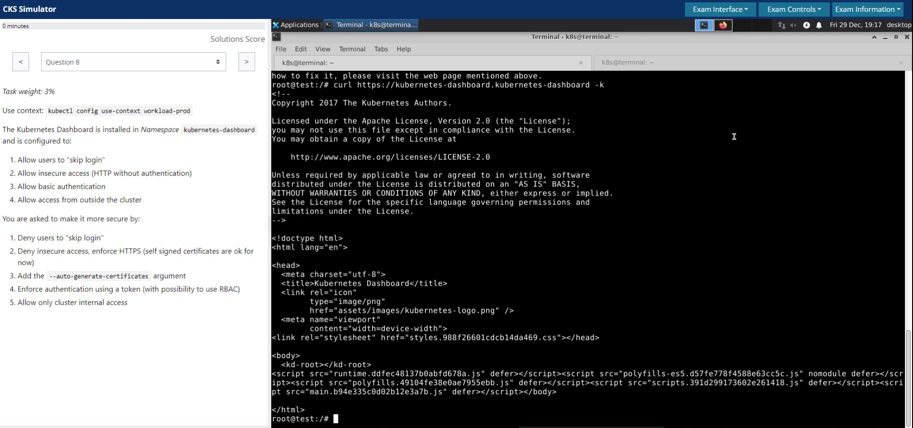
mouse_move(765, 137)
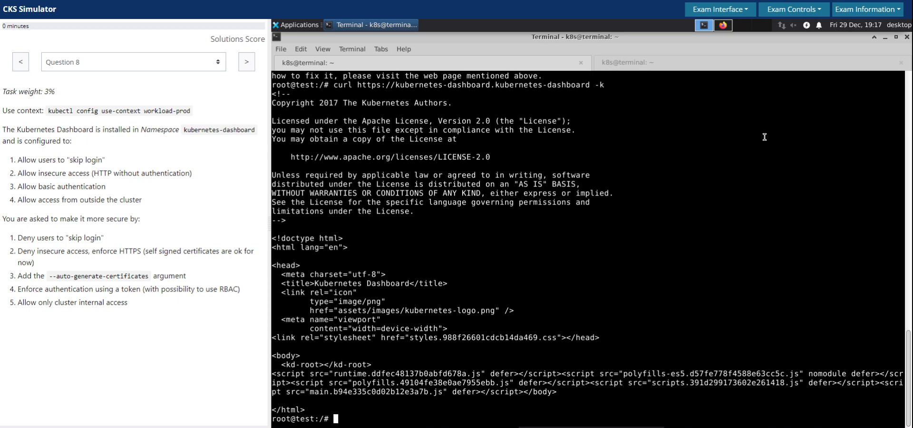